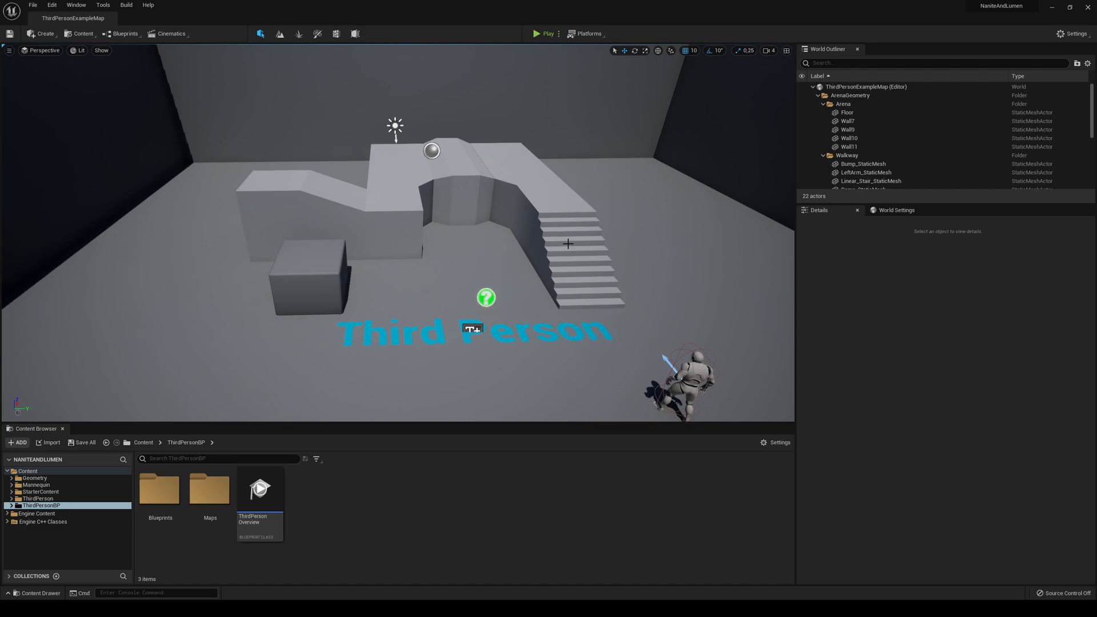
mouse_move(390, 275)
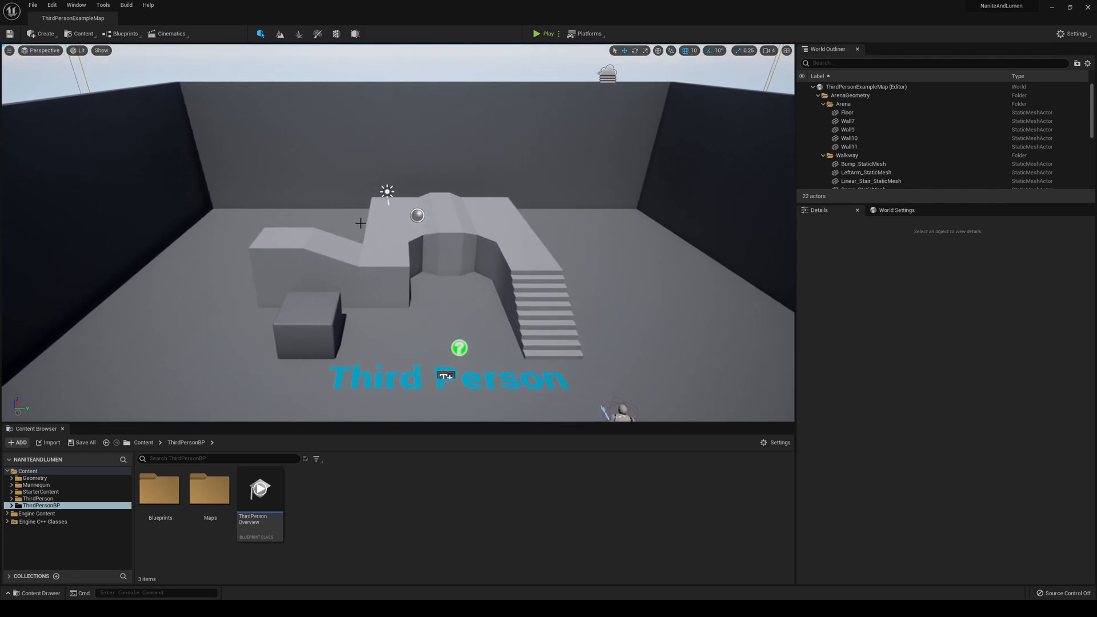
Step: Open Project Settings from the Edit menu, landing on the Description page
click(895, 210)
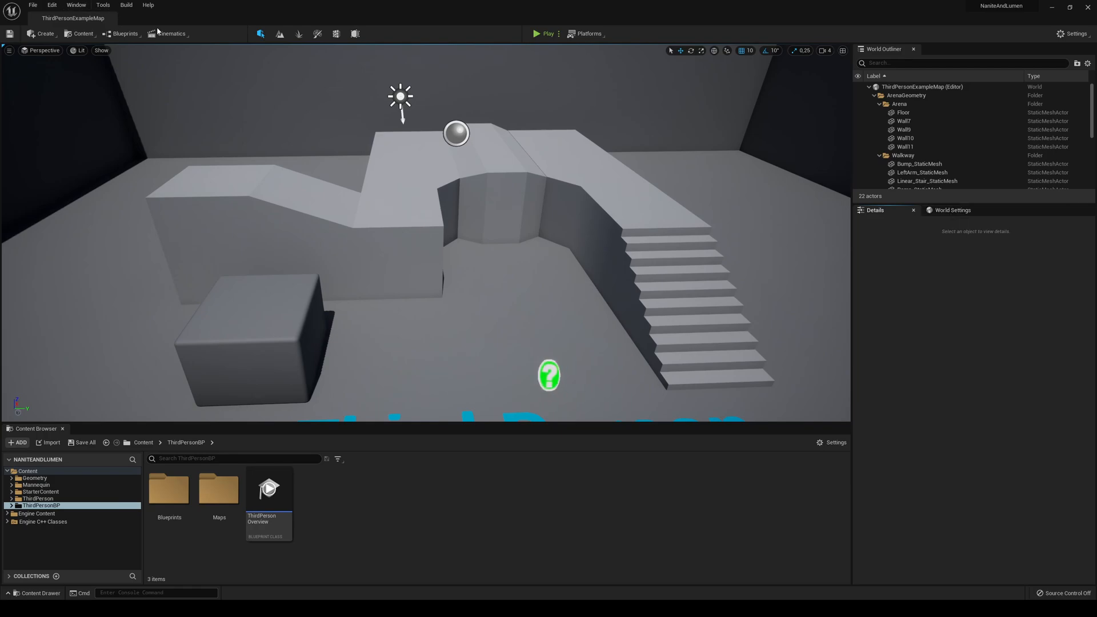
click(1073, 33)
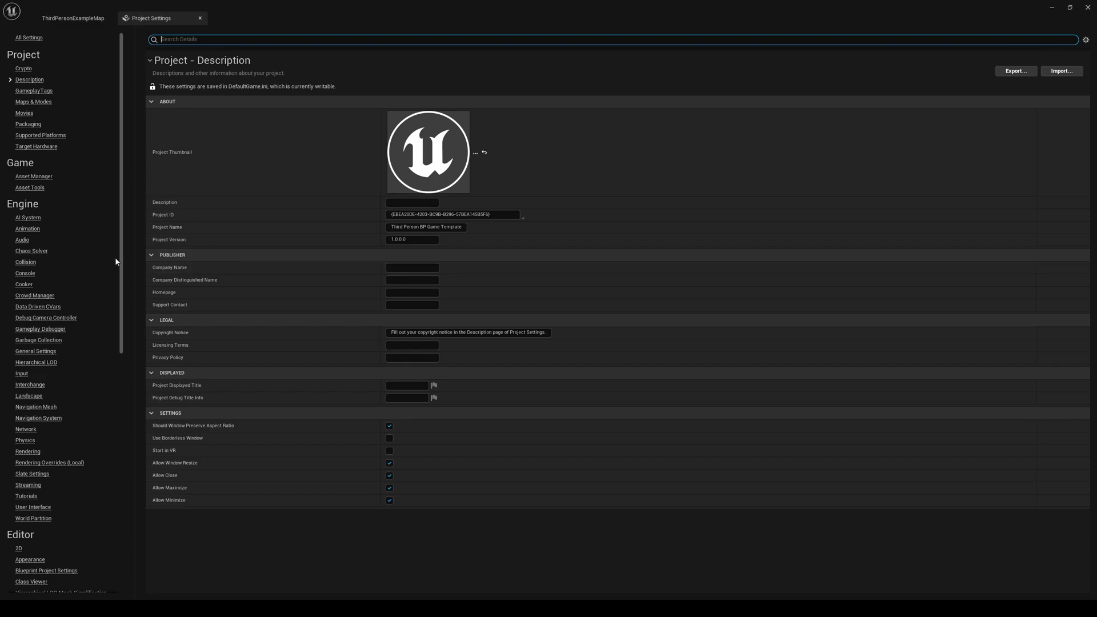
mouse_move(116, 264)
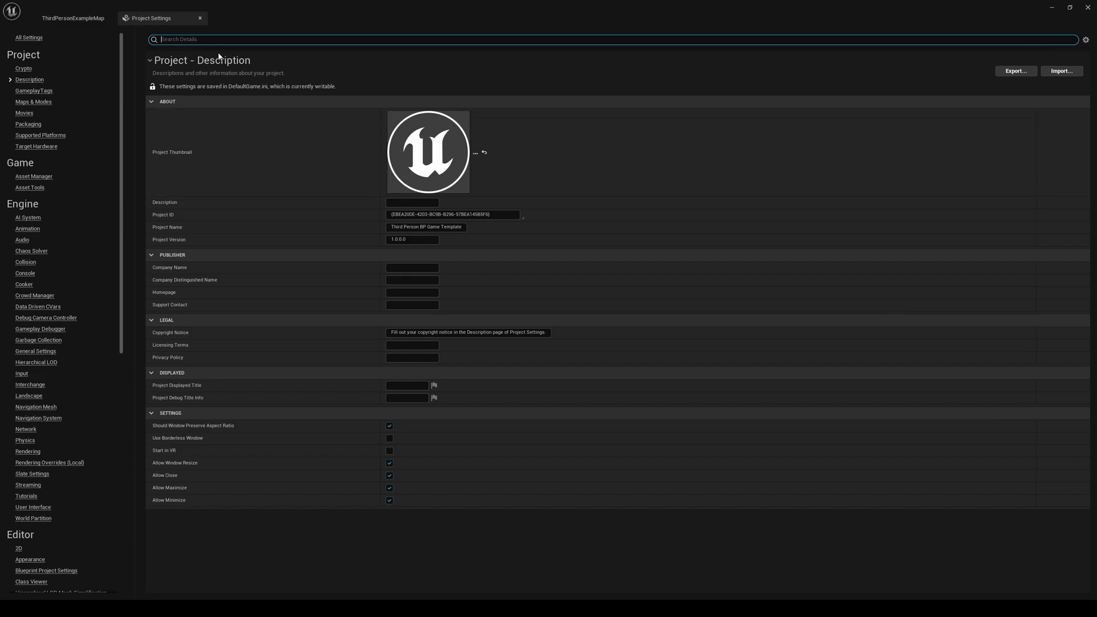
Step: Search 'lumen' and switch Dynamic Global Illumination and Reflection Method from Lumen to None
text(lumen)
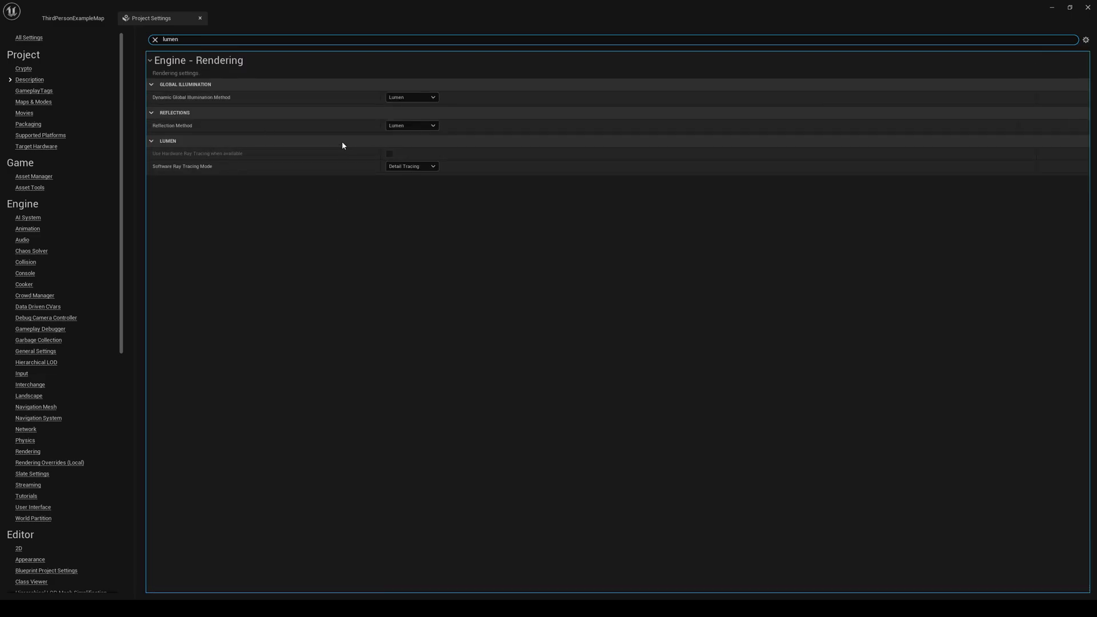
mouse_move(240, 139)
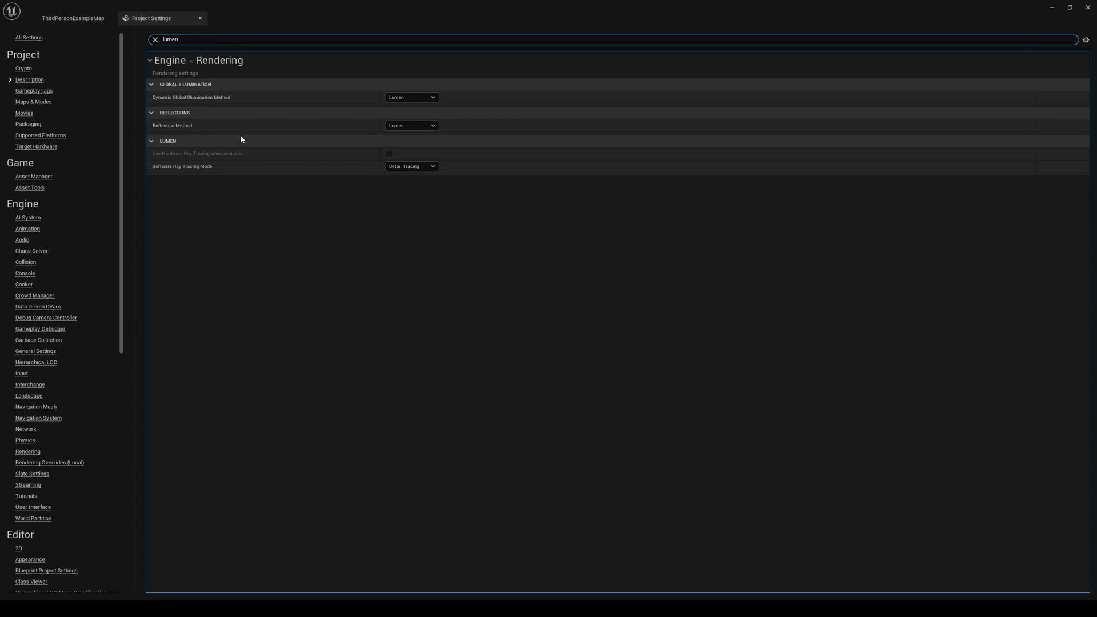
mouse_move(176, 97)
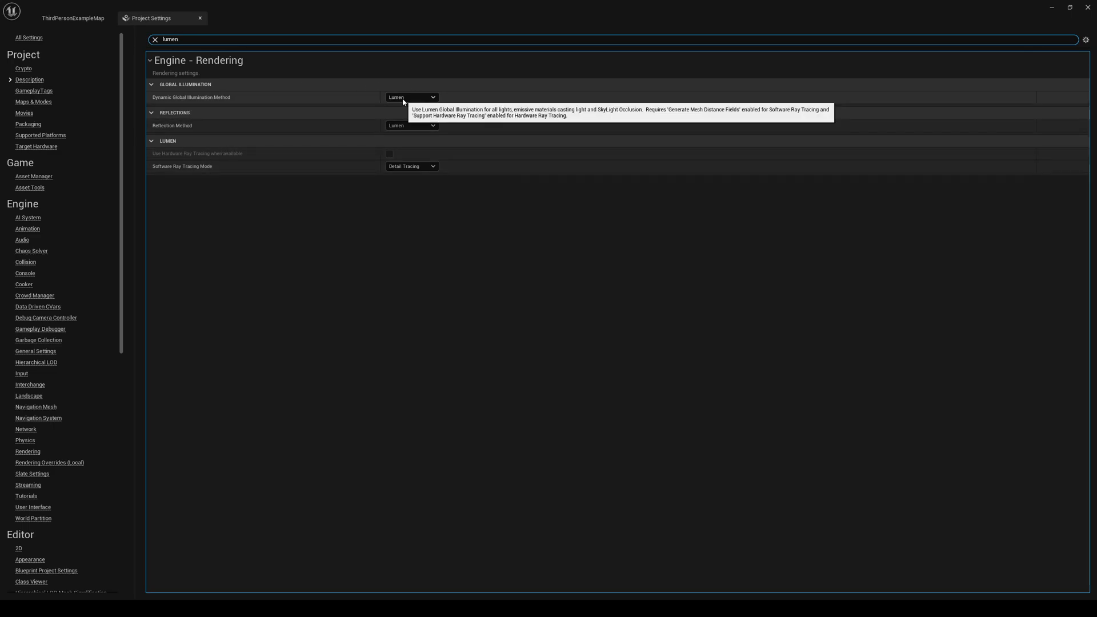
click(411, 97)
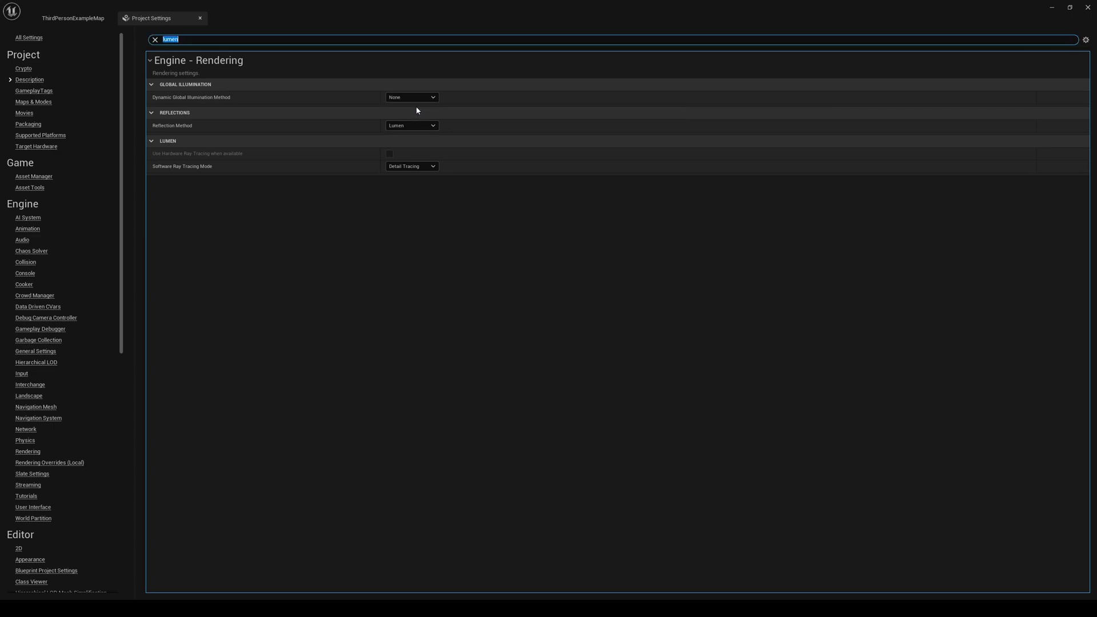
click(411, 125)
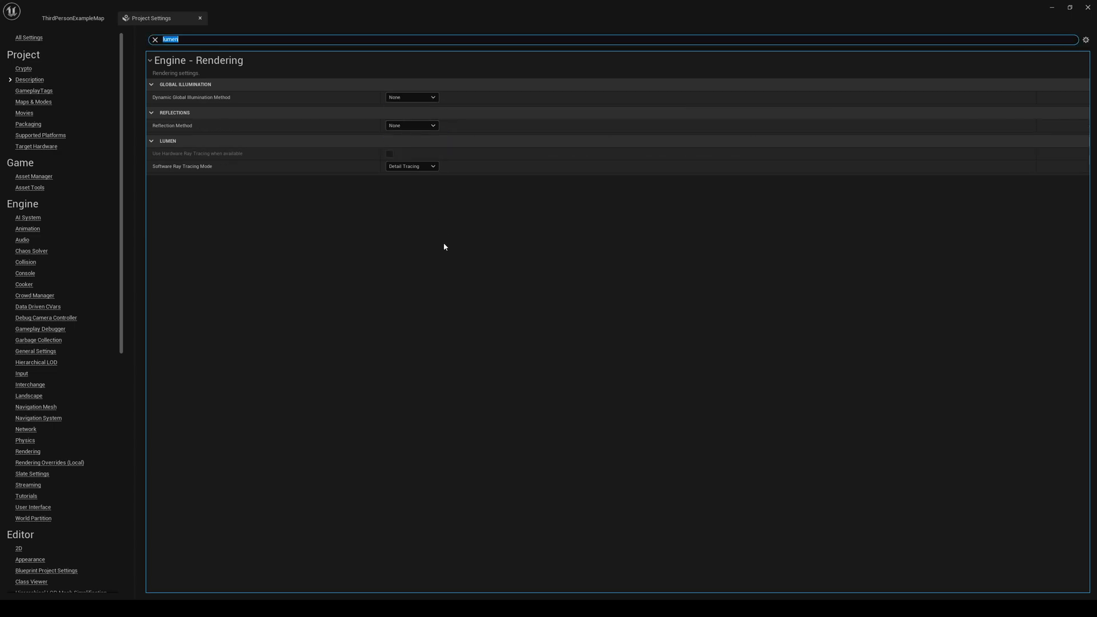
mouse_move(513, 221)
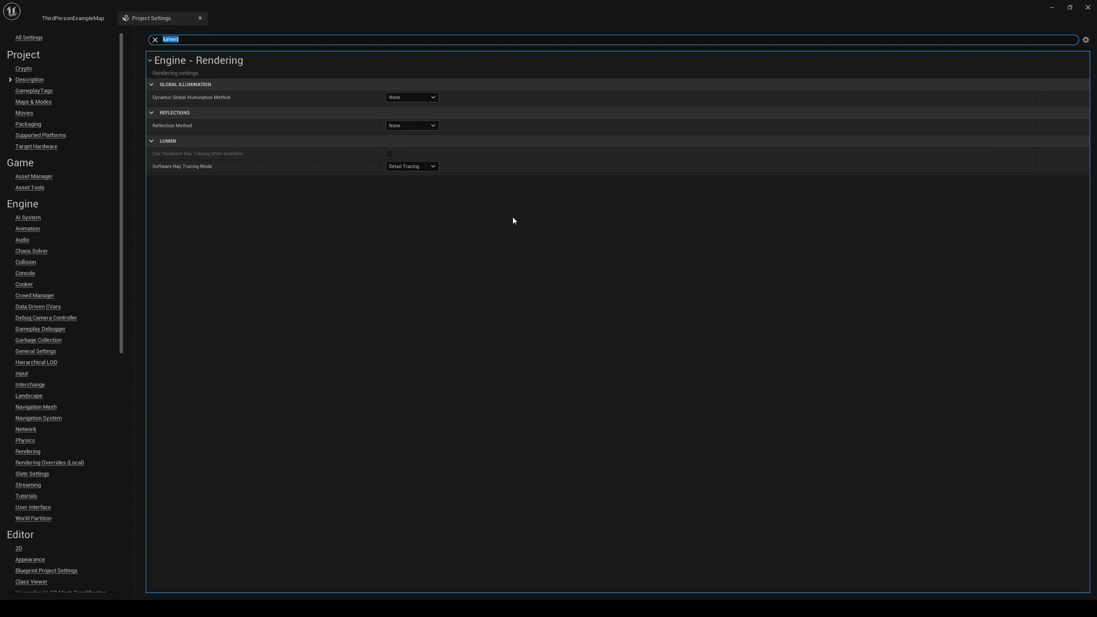
mouse_move(479, 230)
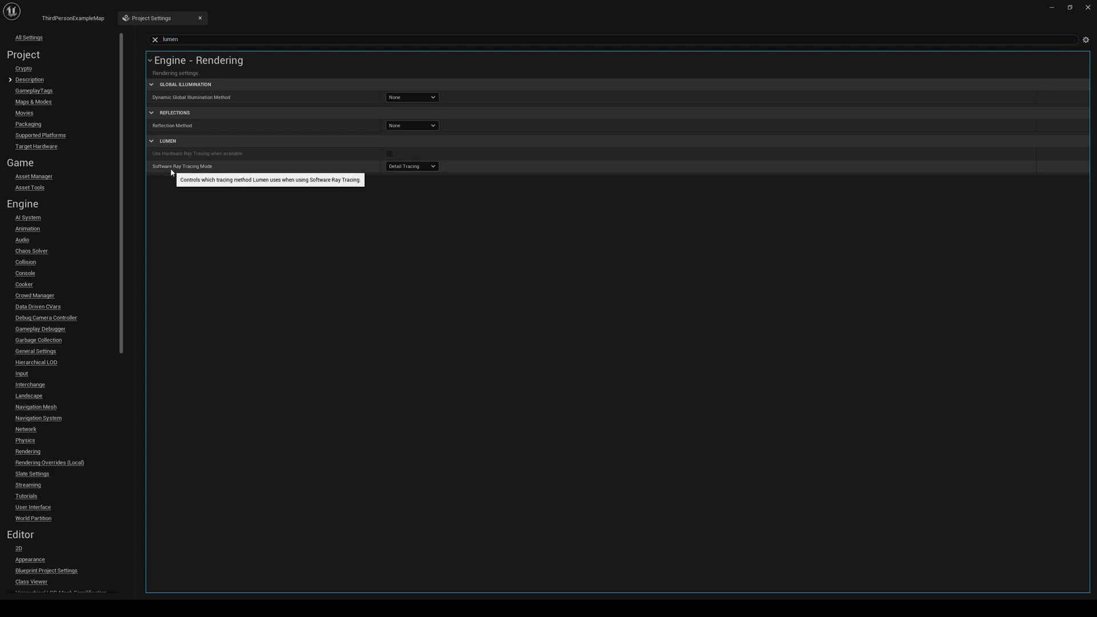
click(411, 166)
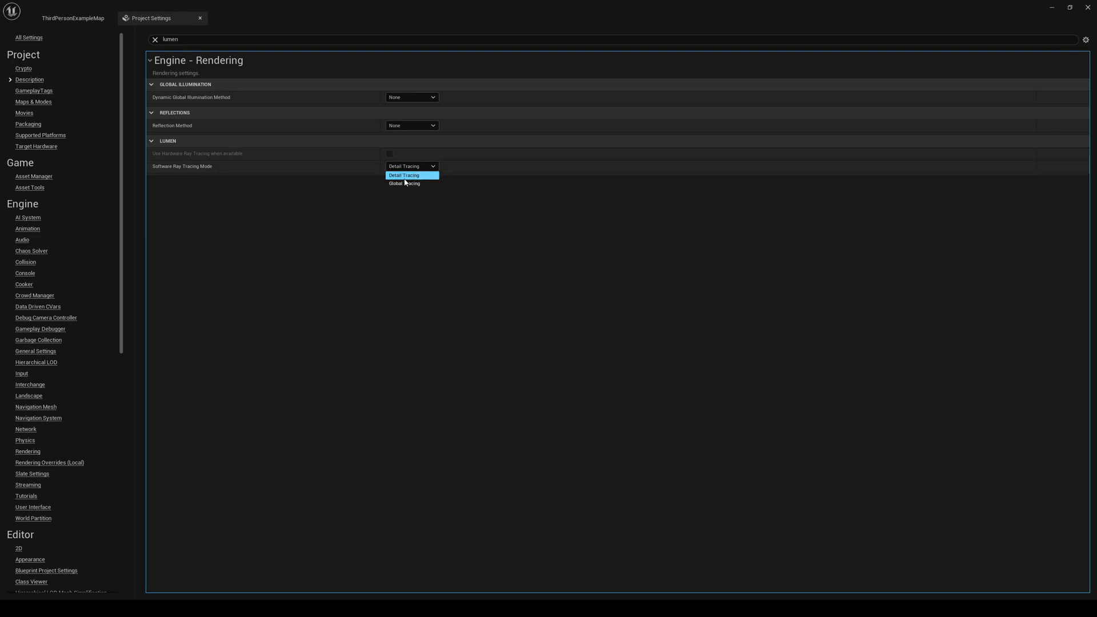
mouse_move(404, 175)
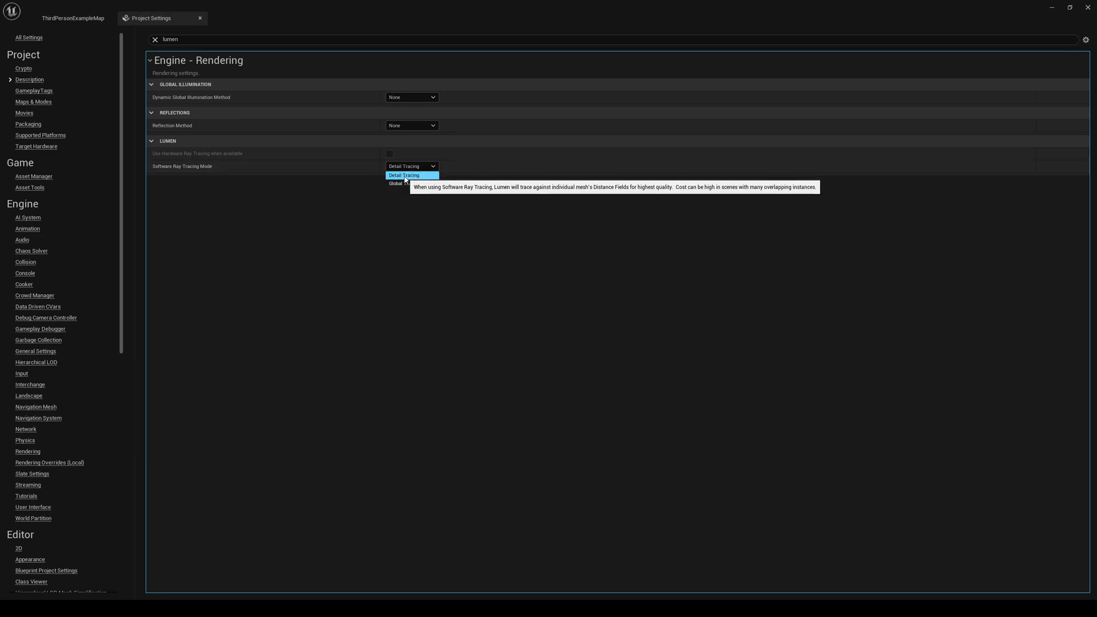
mouse_move(405, 183)
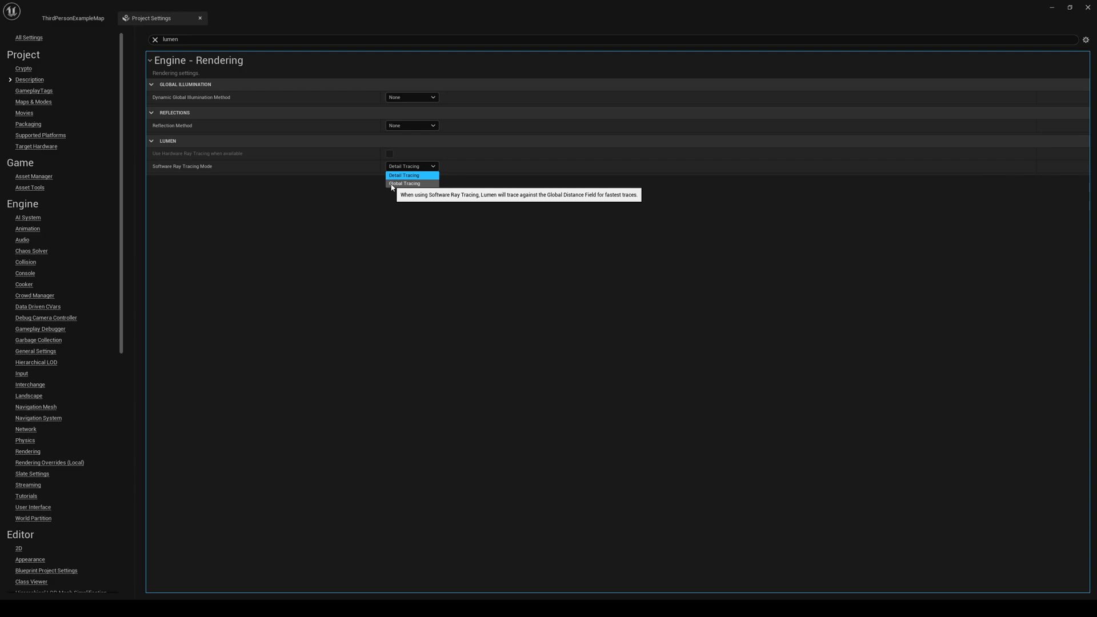
mouse_move(404, 175)
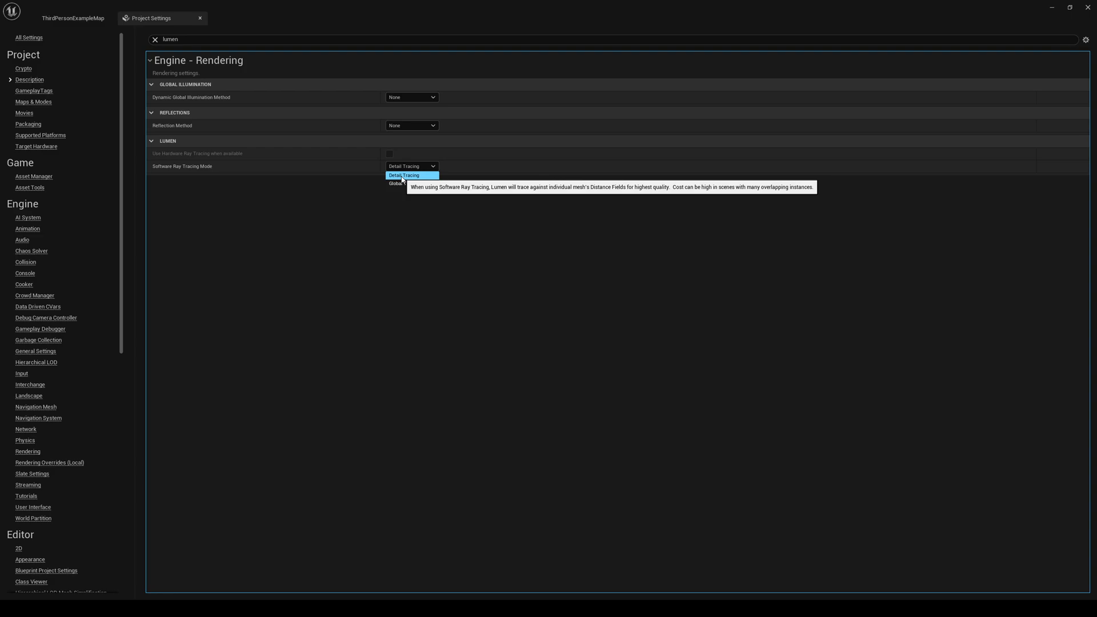
mouse_move(404, 182)
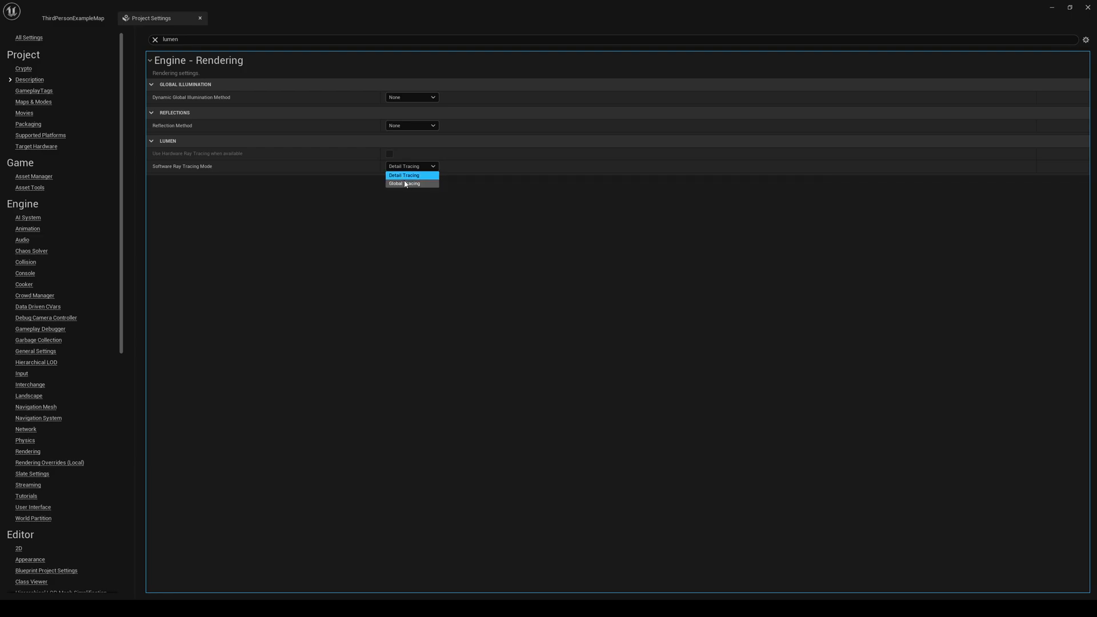
mouse_move(404, 175)
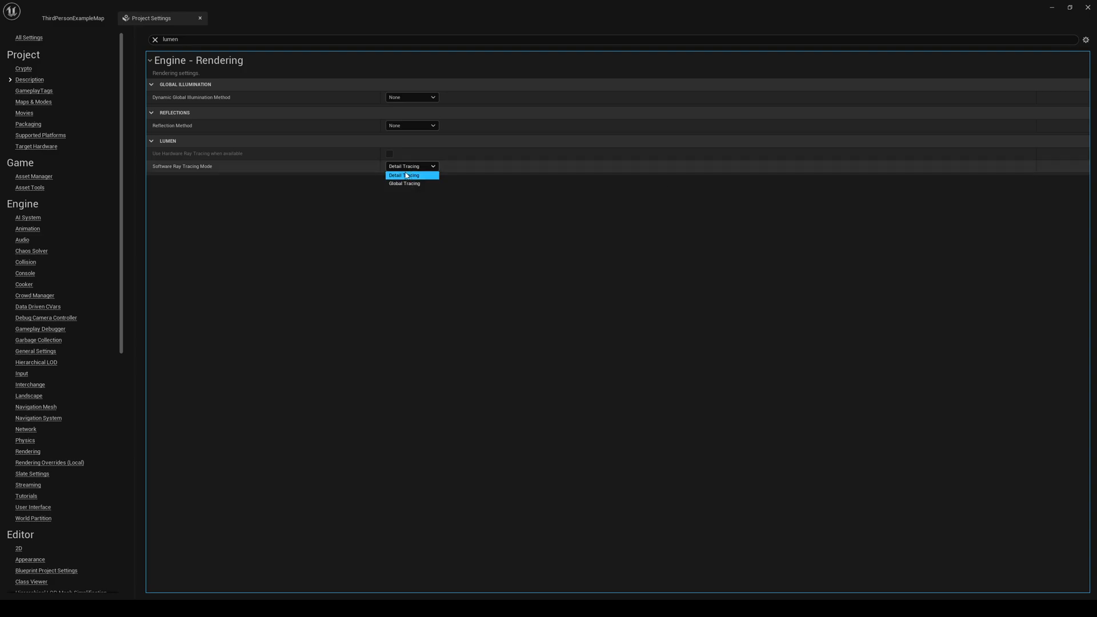
click(404, 175)
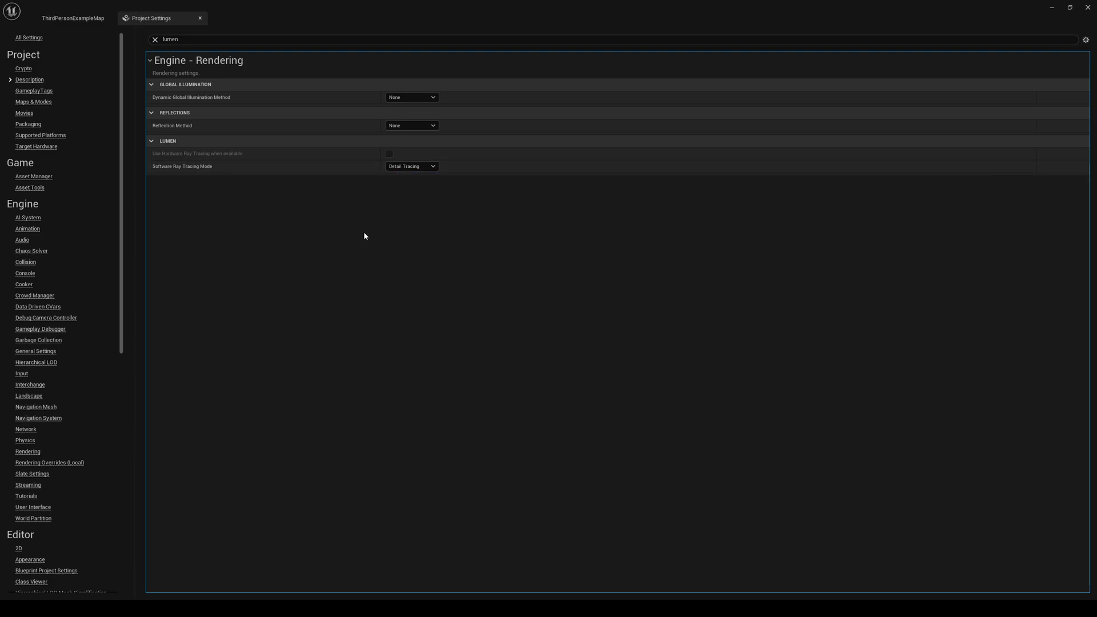
mouse_move(437, 272)
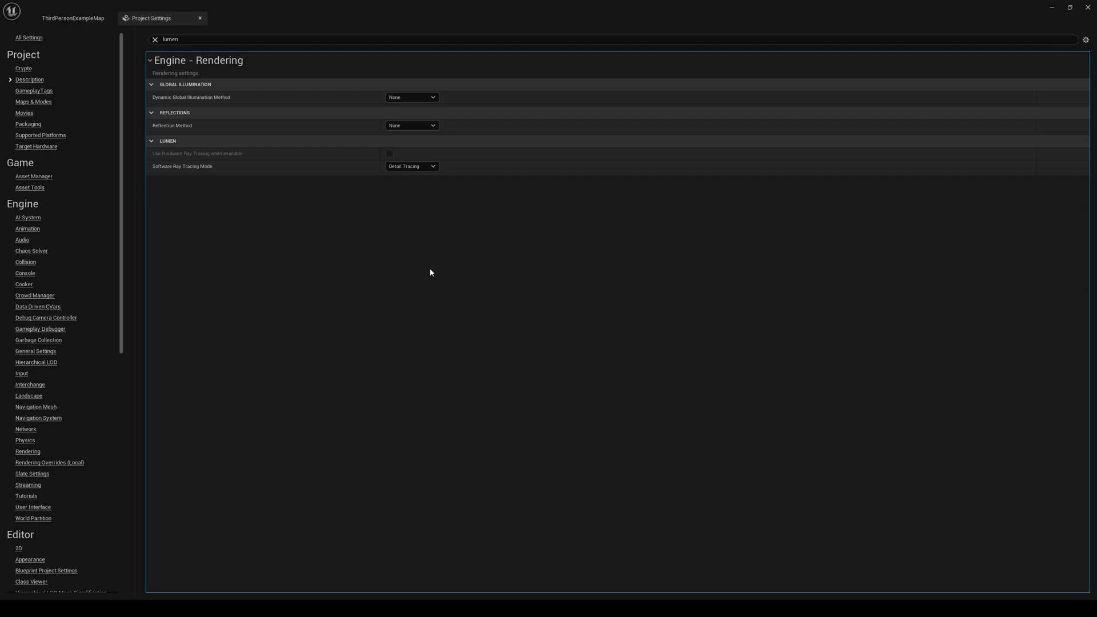
mouse_move(356, 239)
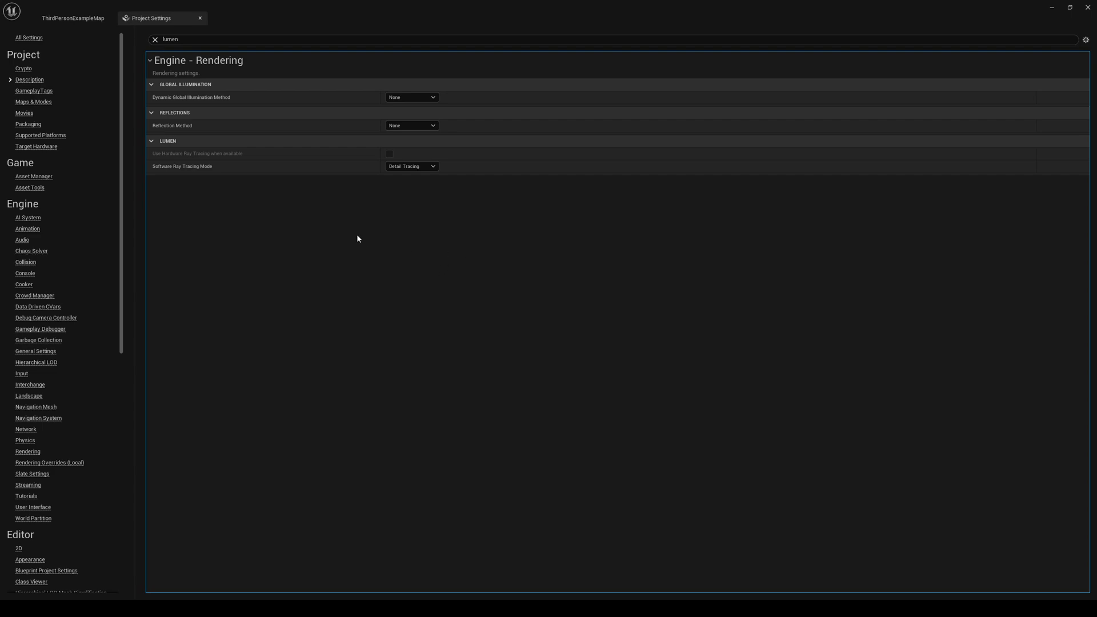
mouse_move(101, 322)
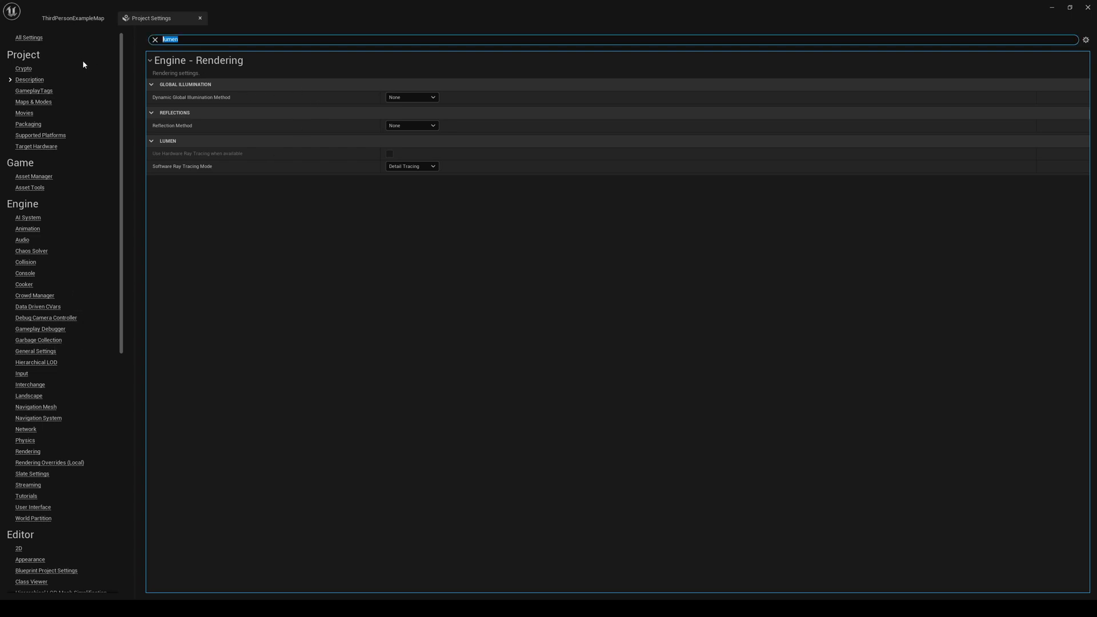
Step: Filter Project Settings with 'virtual' to reach the Shadow Map Method option
text(viru)
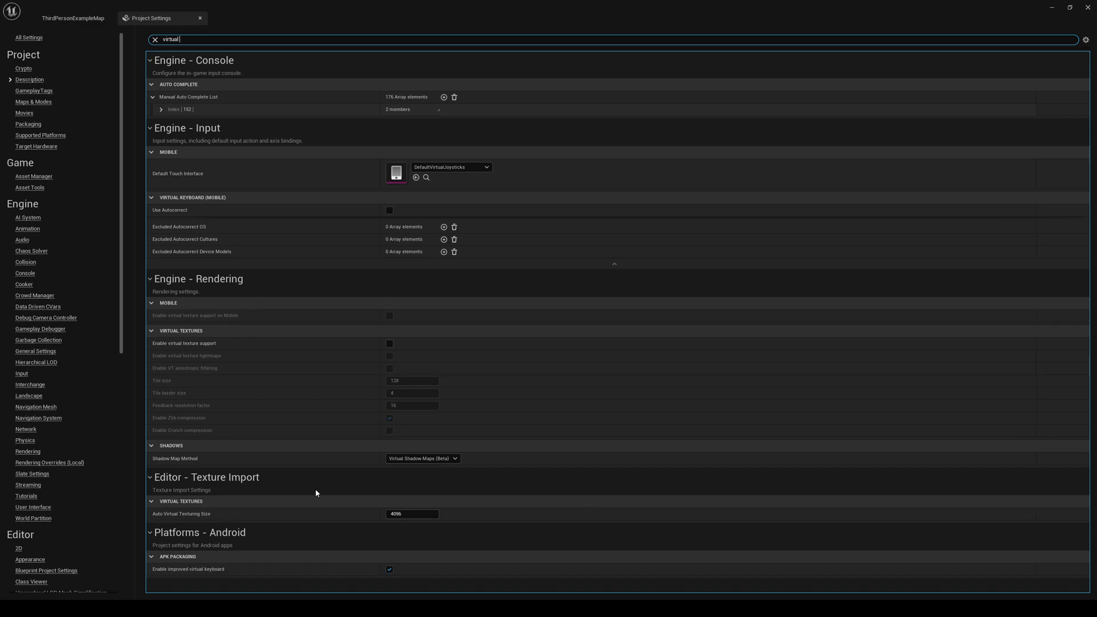
mouse_move(196, 458)
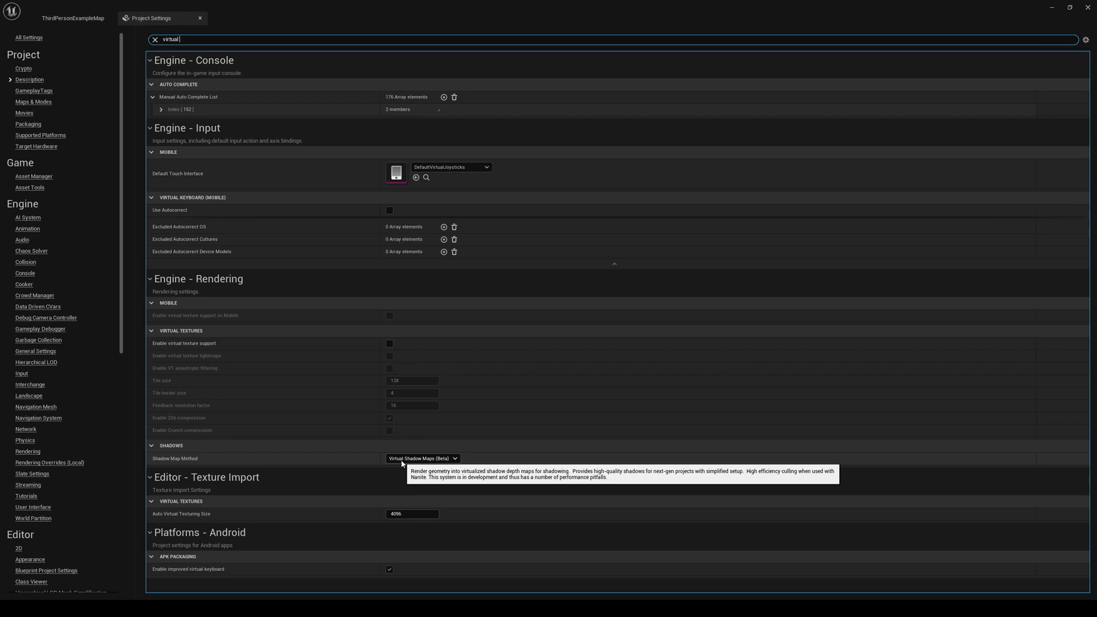
mouse_move(249, 461)
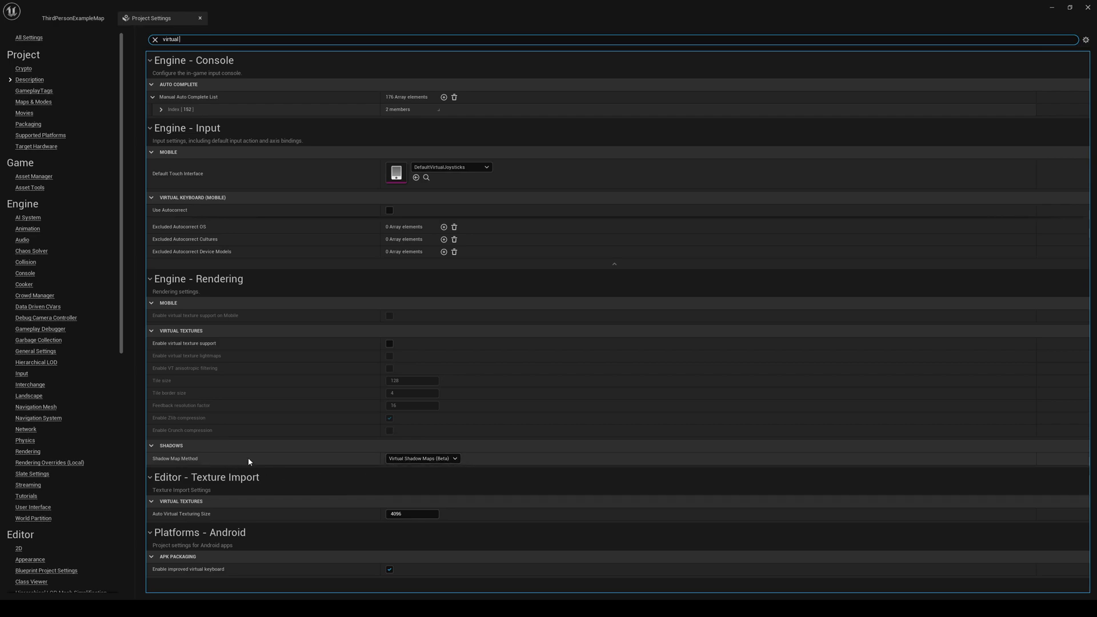
mouse_move(420, 458)
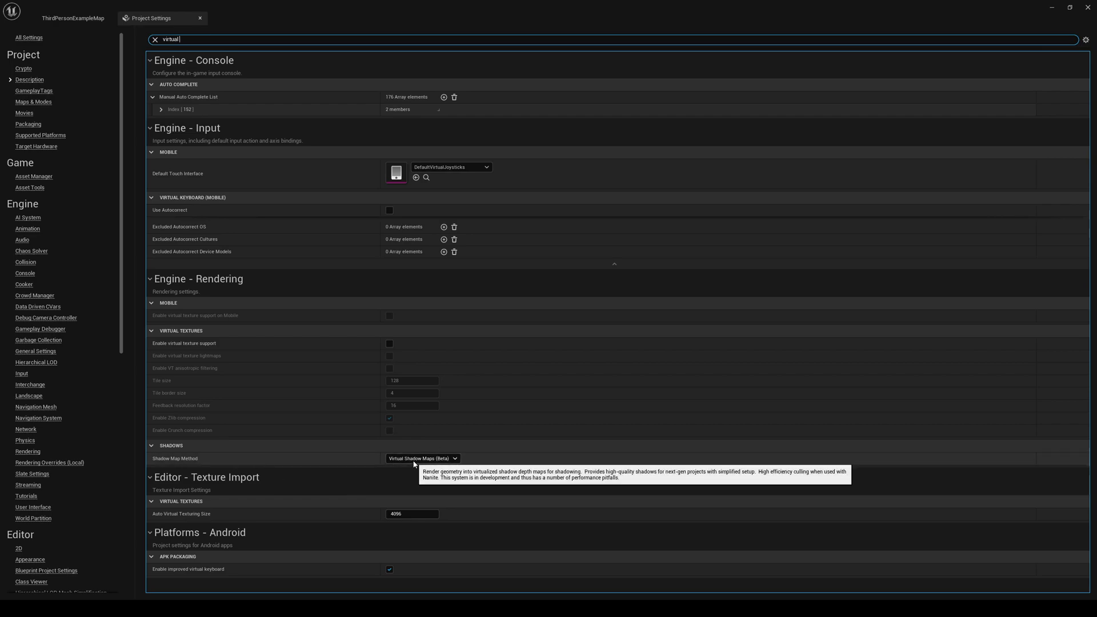
Step: Try Shadow Maps, revert to Virtual Shadow Maps (Beta), then close Project Settings
click(455, 458)
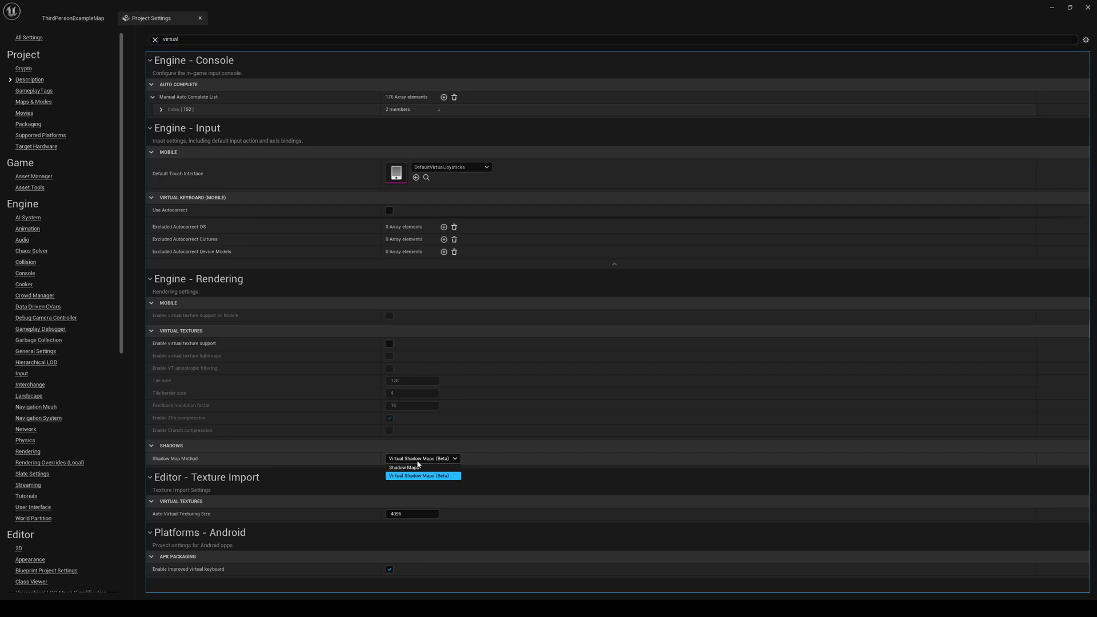
mouse_move(406, 476)
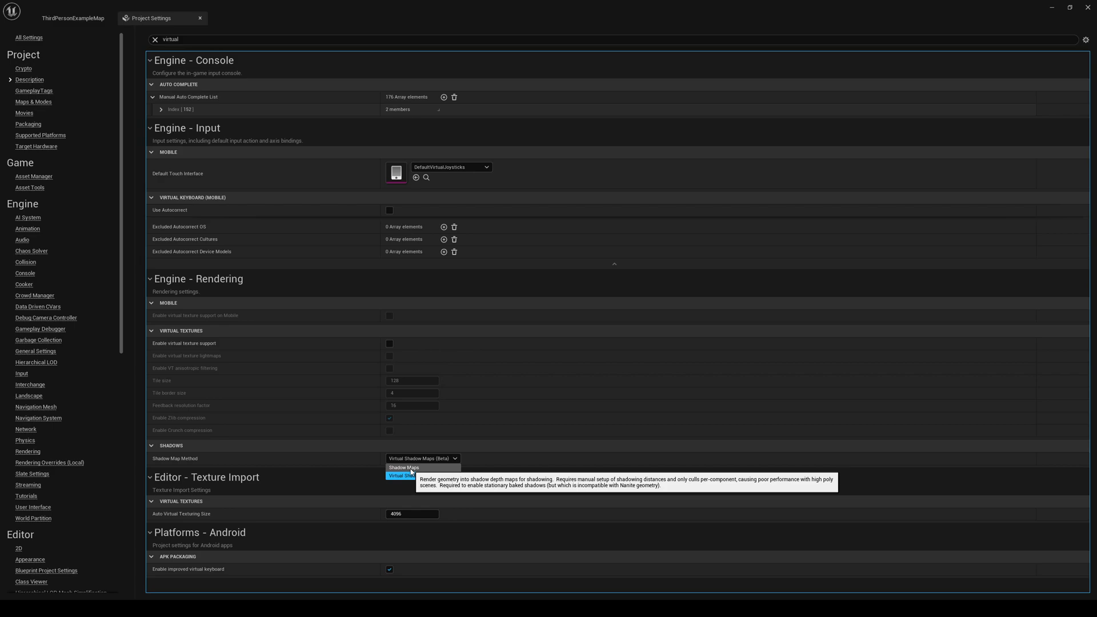
mouse_move(421, 475)
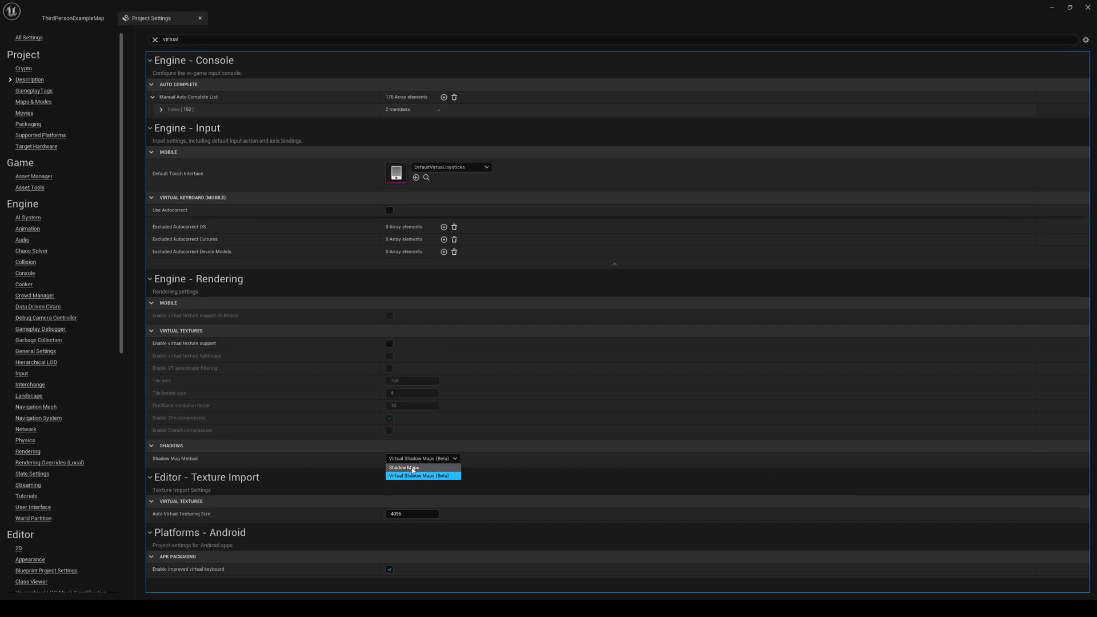
mouse_move(419, 476)
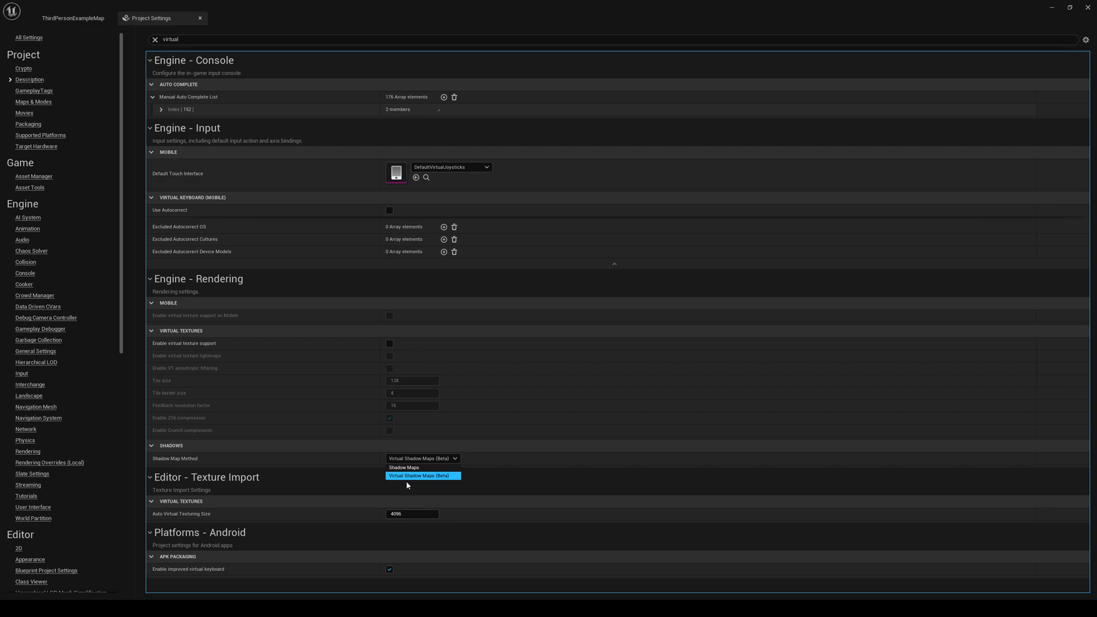
mouse_move(416, 476)
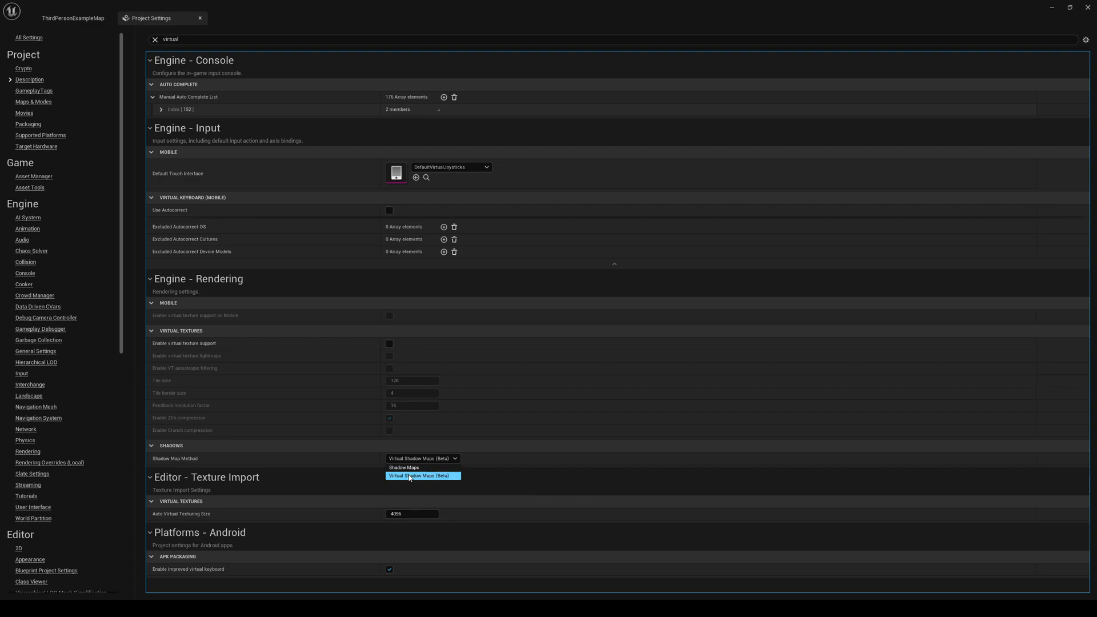
click(404, 467)
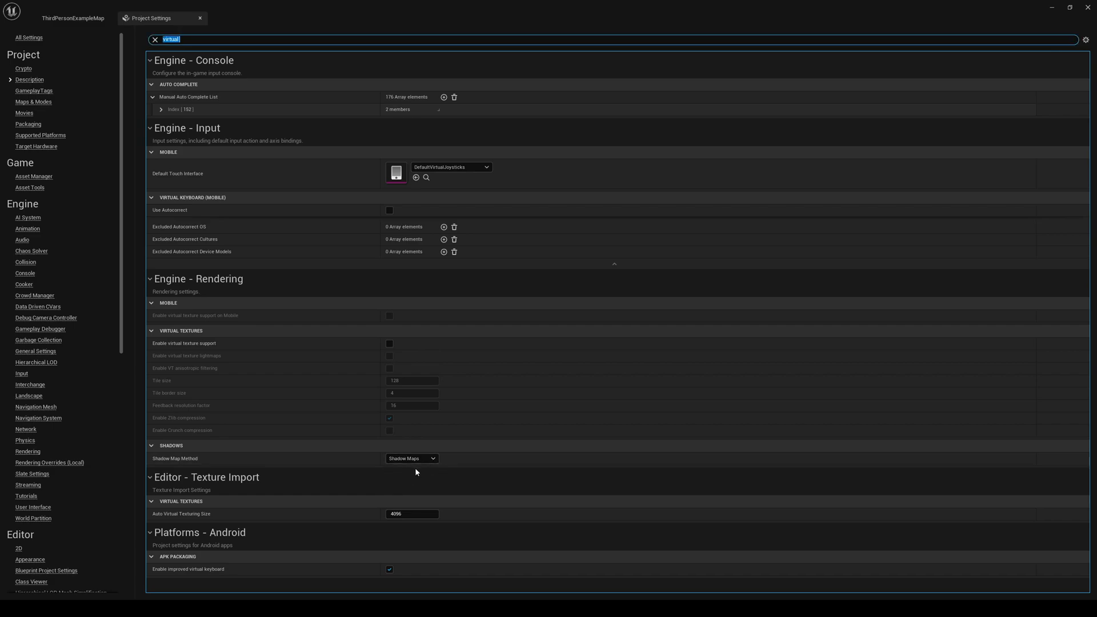
mouse_move(416, 472)
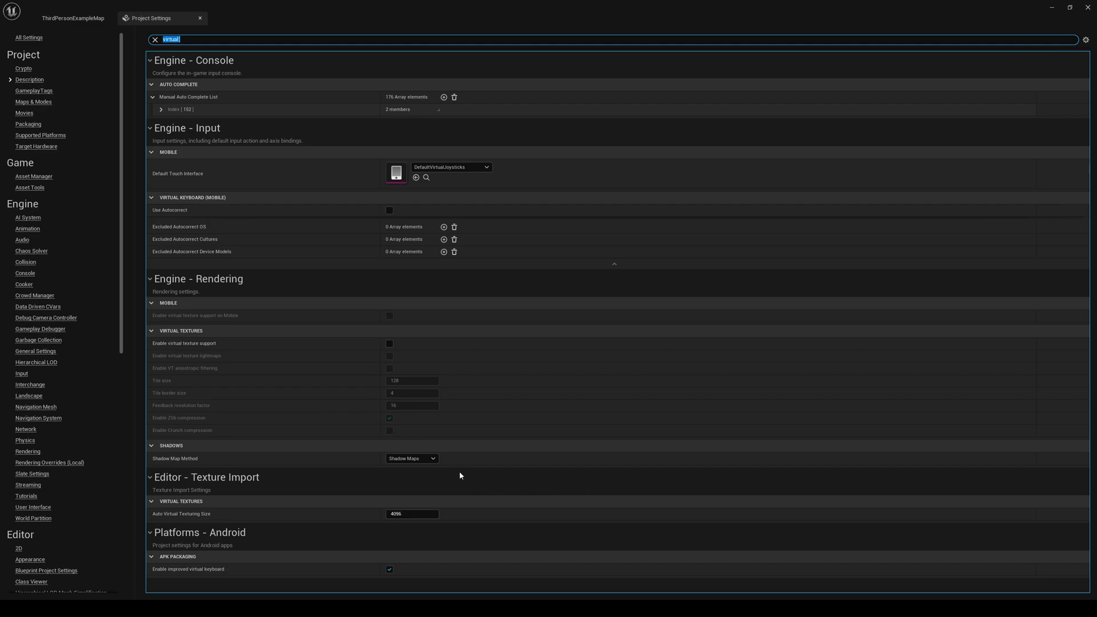
click(412, 458)
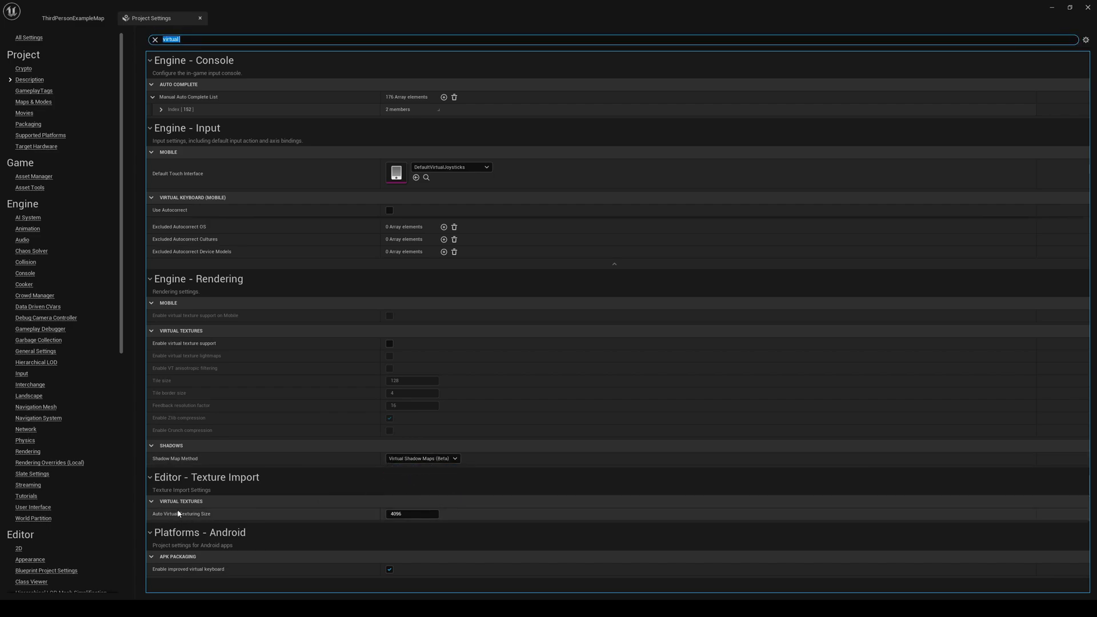
mouse_move(712, 484)
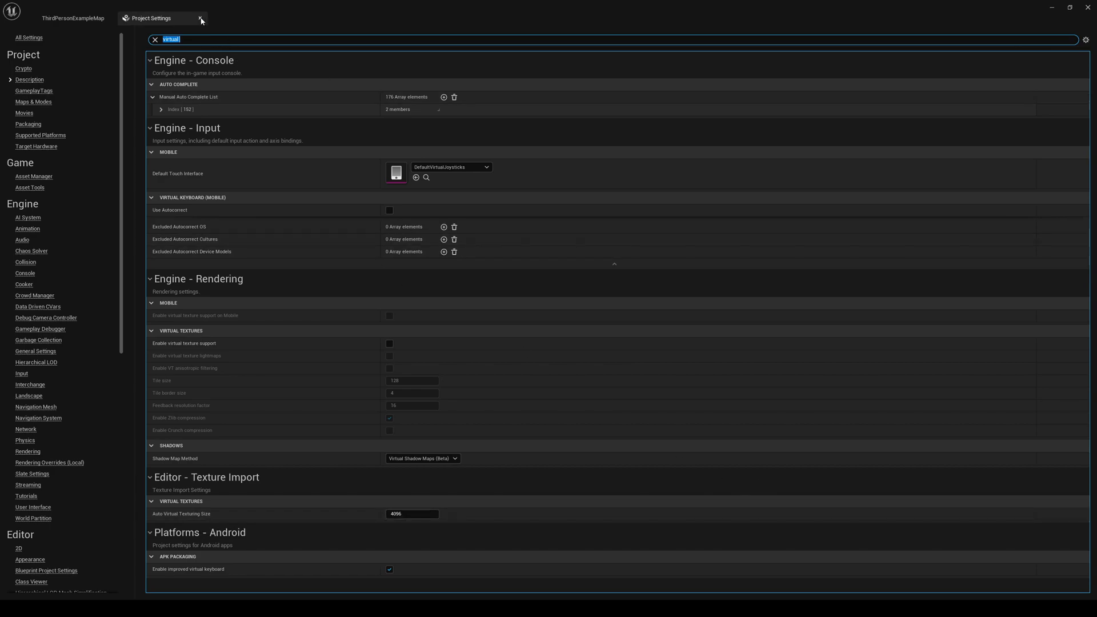
text(lumen)
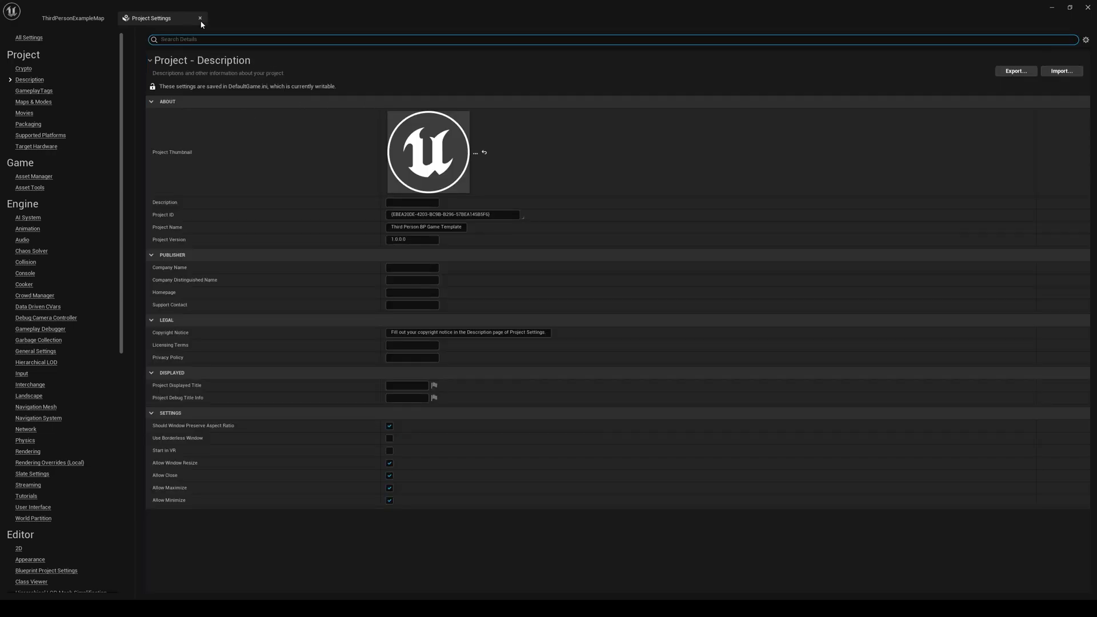
click(200, 18)
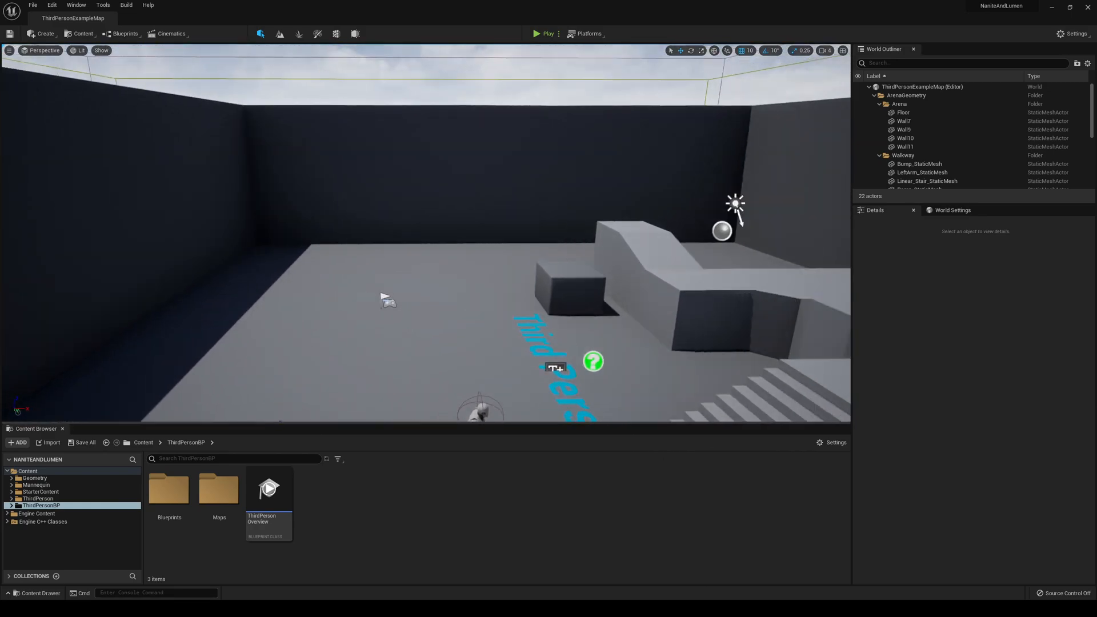
Step: Duplicate an arena wall as Wall12, lay it flat overhead, and view from inside
click(904, 130)
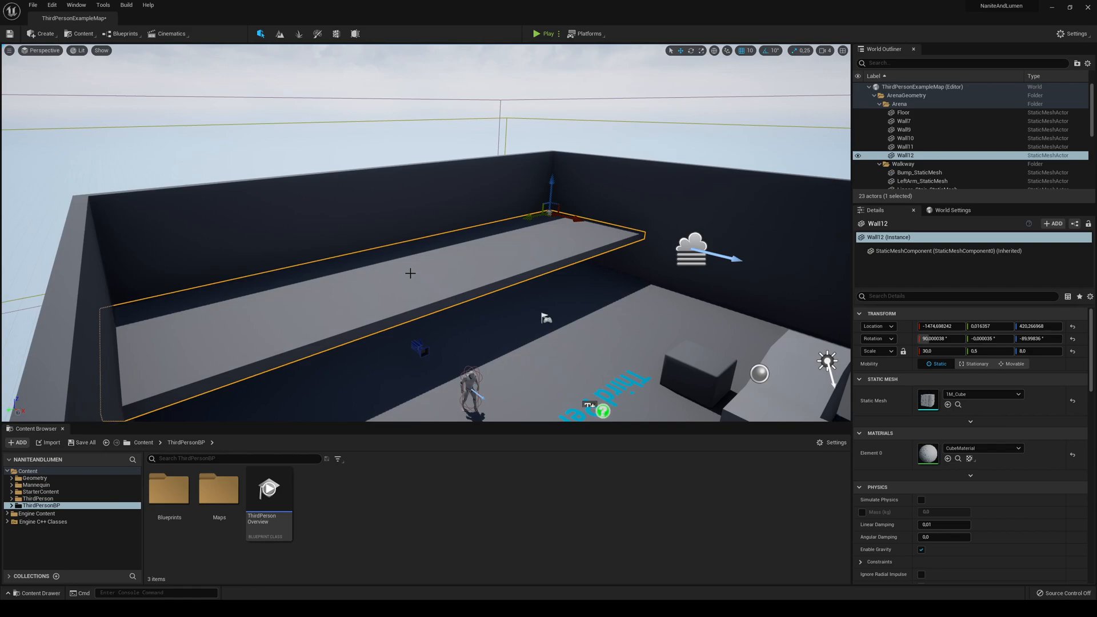
mouse_move(515, 378)
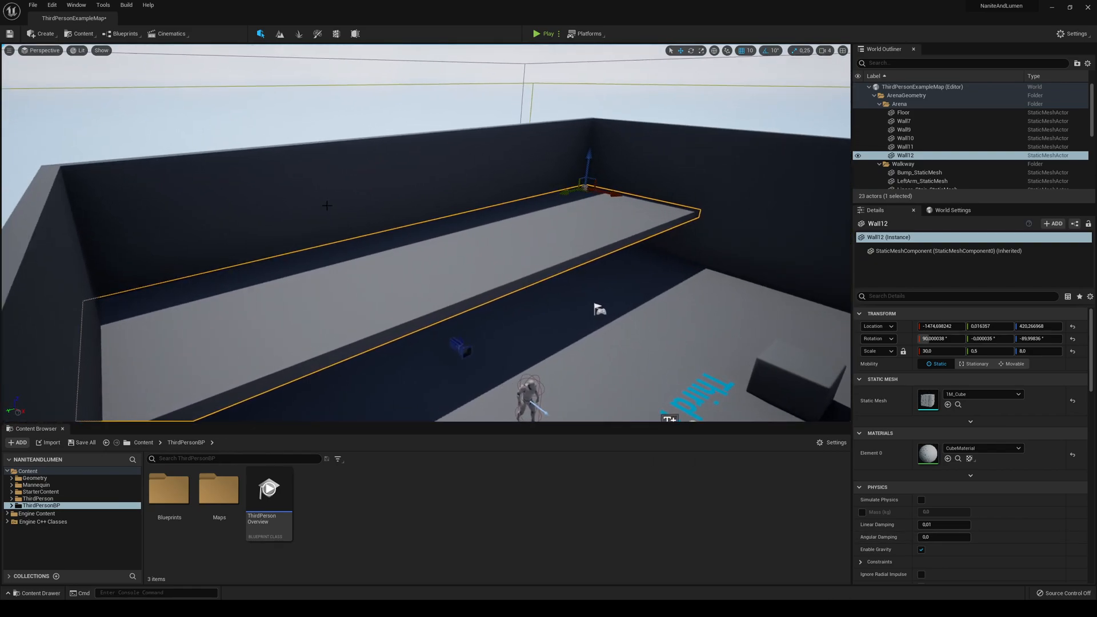
drag(600, 308, 787, 374)
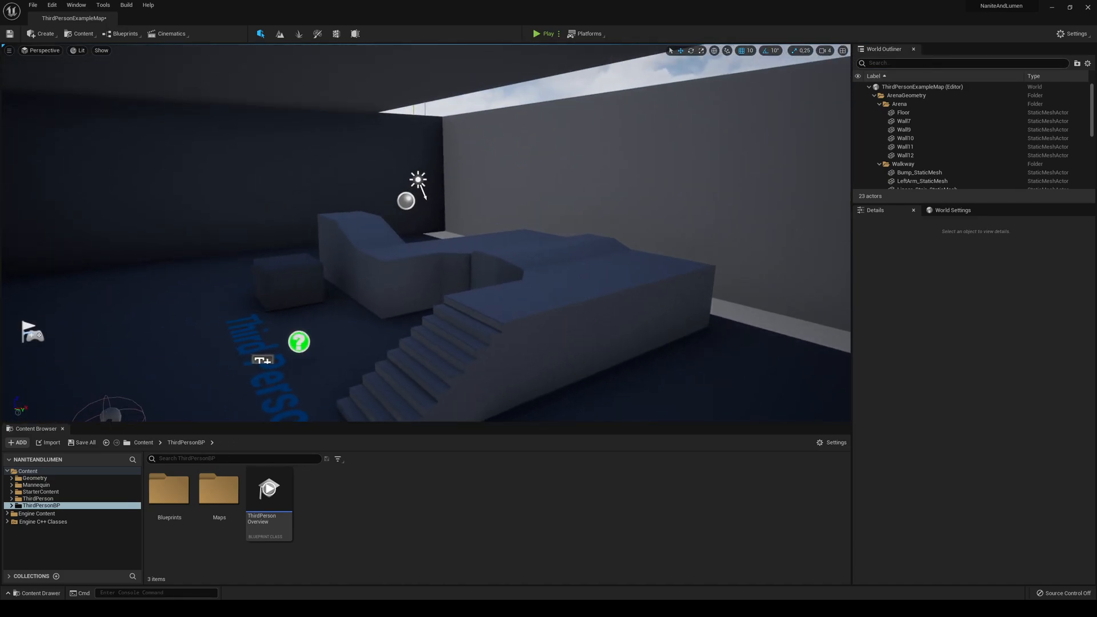
Step: Find PostProcessVolume via 'post' search and enable its Global Illumination Method override
text(post)
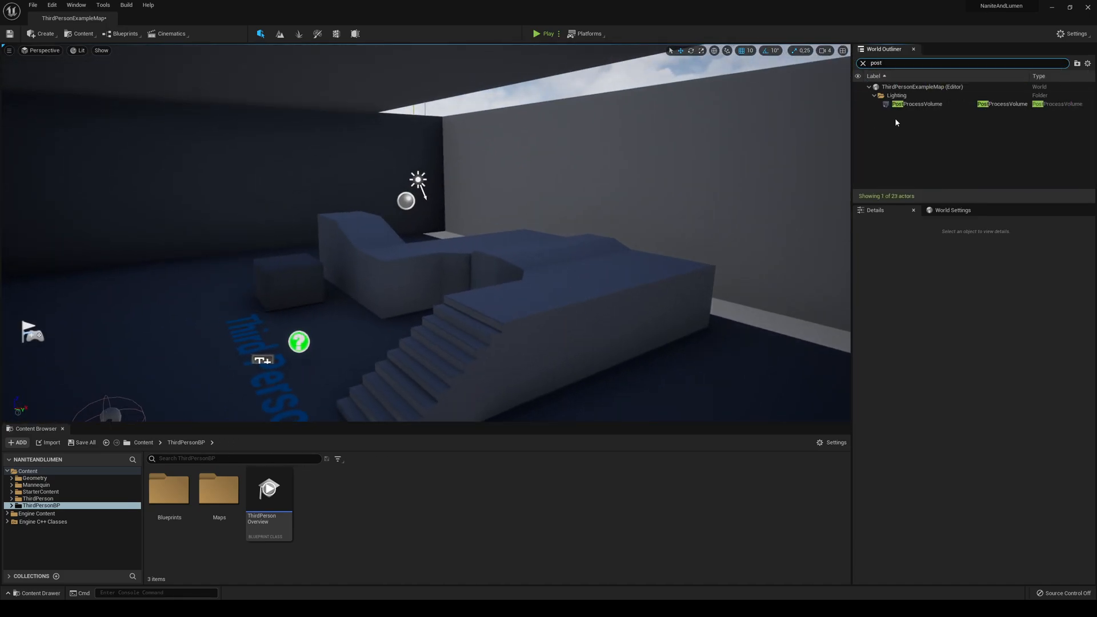
click(916, 103)
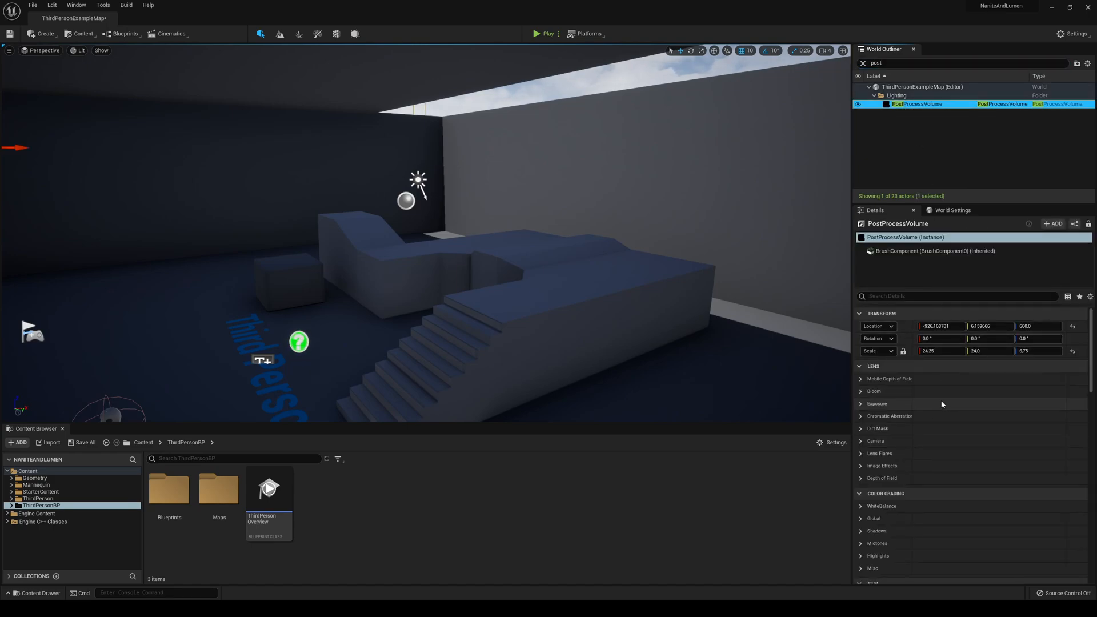
scroll(down, 3)
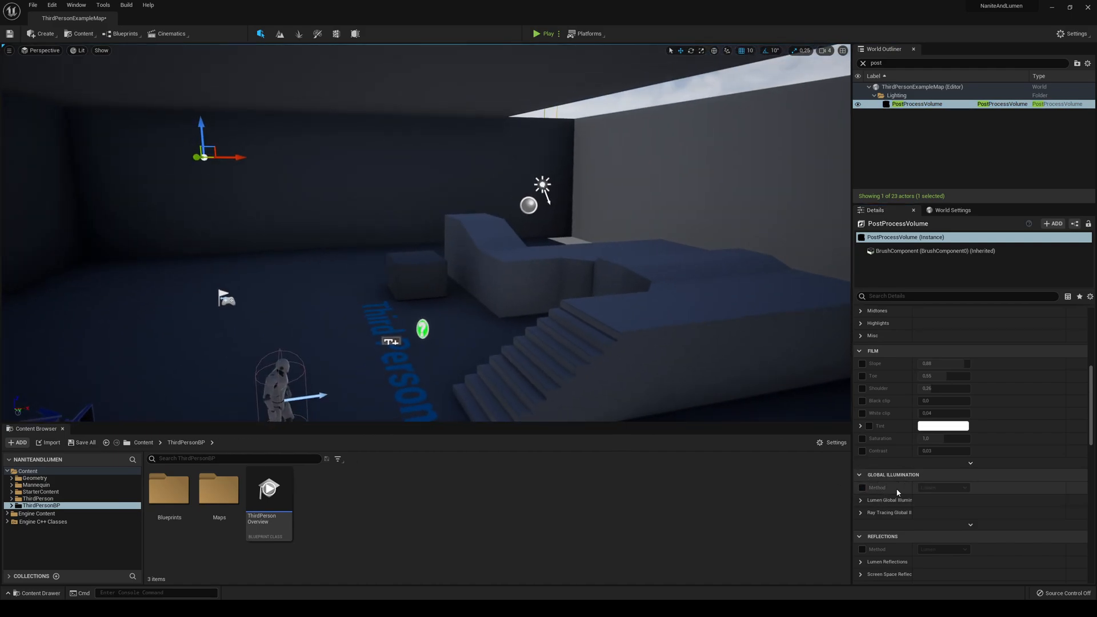
click(862, 487)
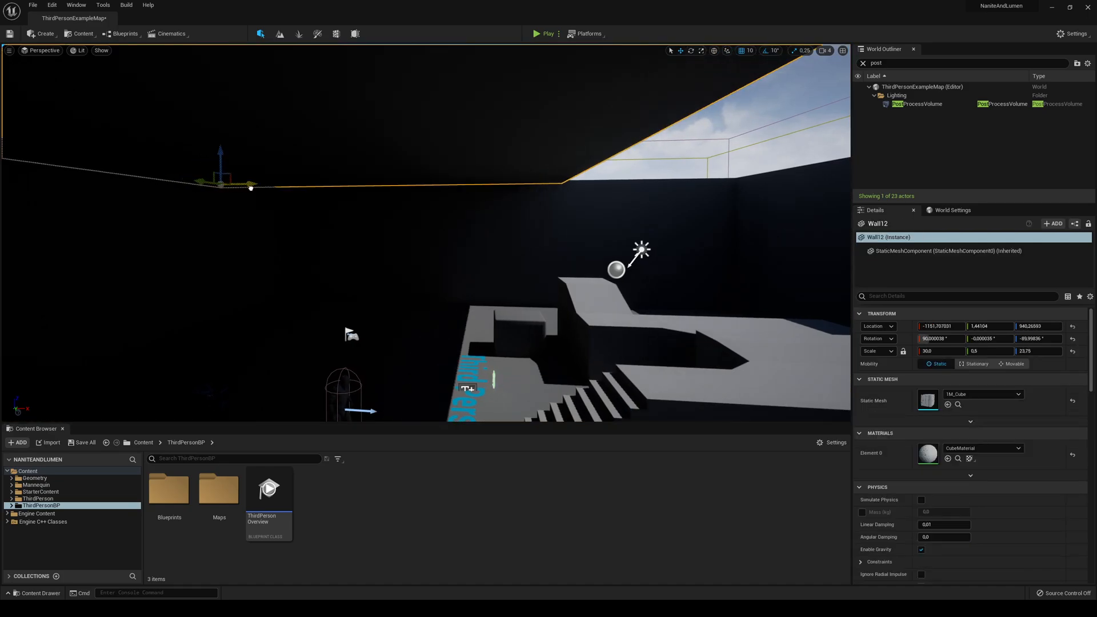
Step: Nudge the Wall12 roof slightly and select the directional Light Source
drag(250, 187, 238, 184)
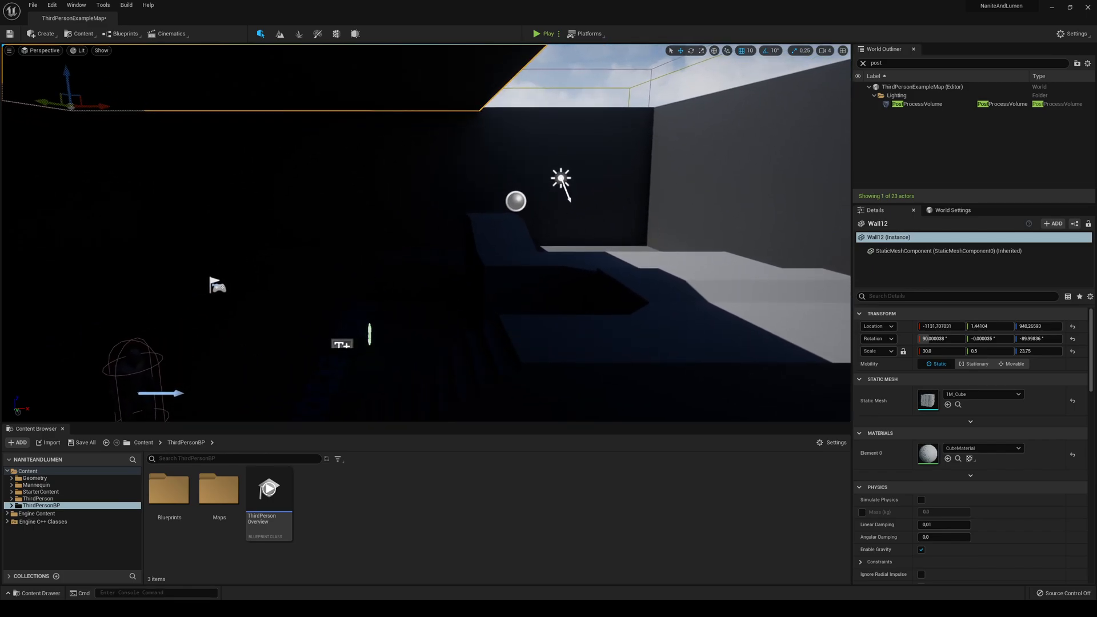
click(560, 177)
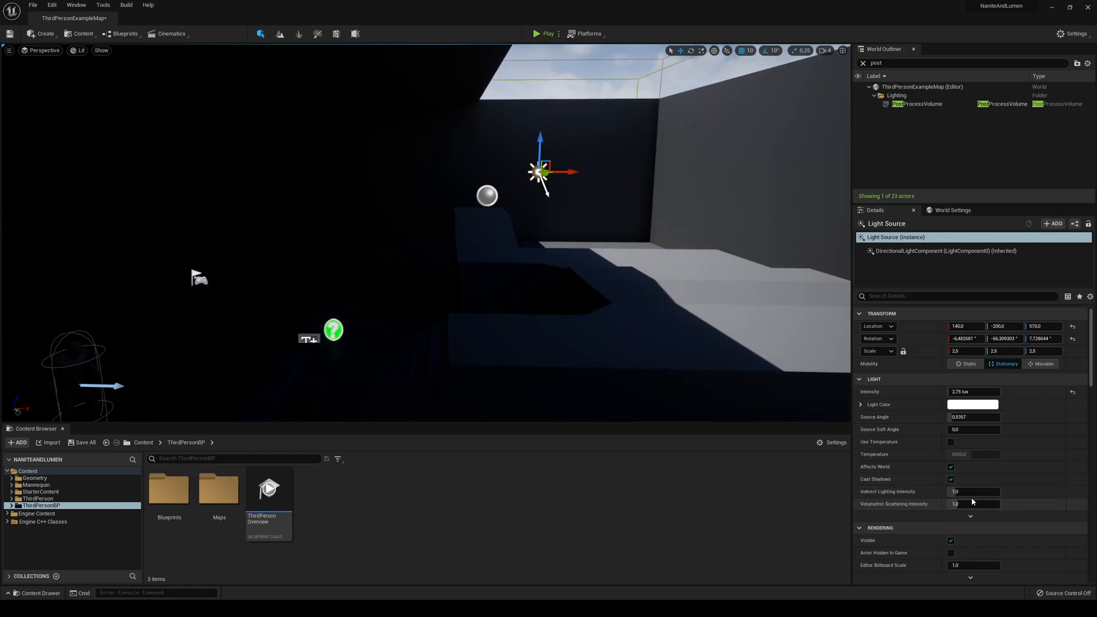
Step: Set the Light Source's Indirect Lighting Intensity from 5.0 to 6.0
text(6.0)
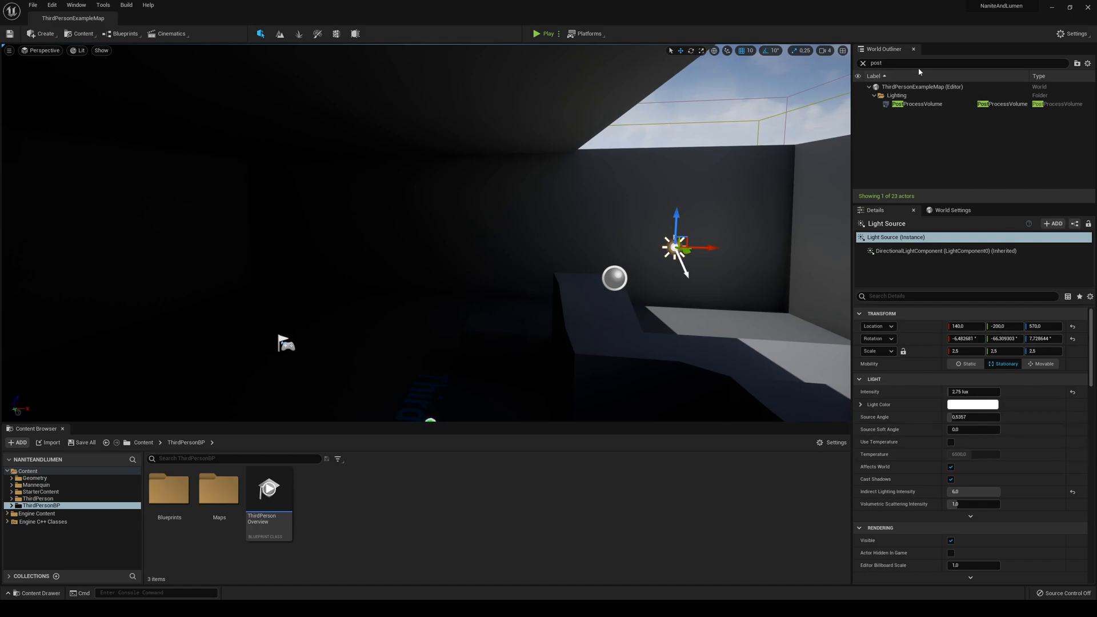
Step: Override PostProcessVolume's Lumen Final Gather Quality to 2.0 and reflection method to Lumen
click(916, 104)
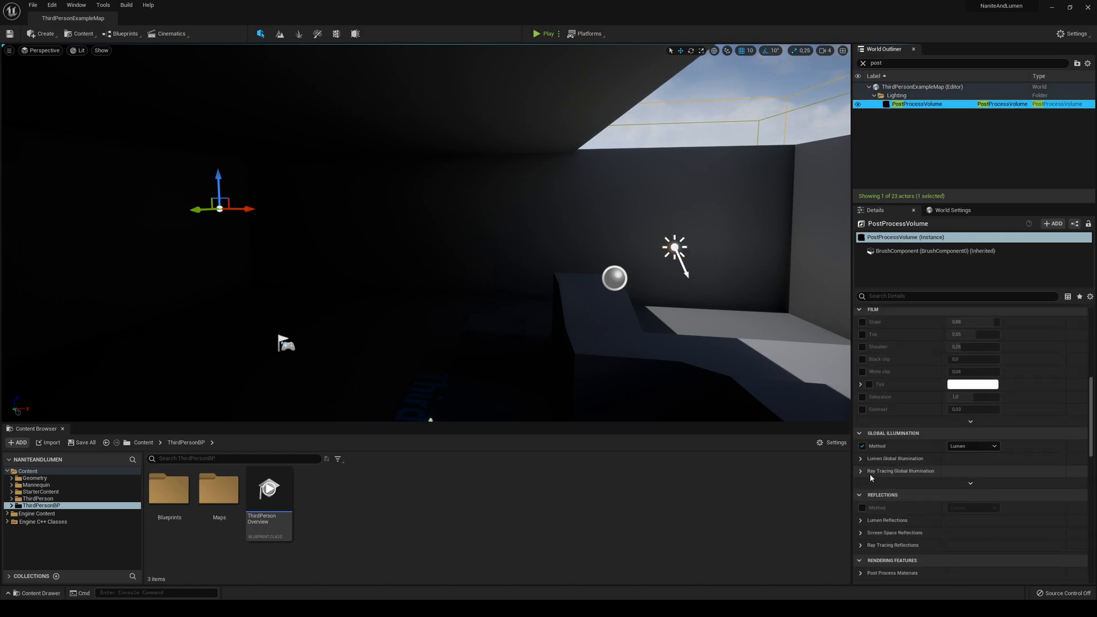
click(861, 458)
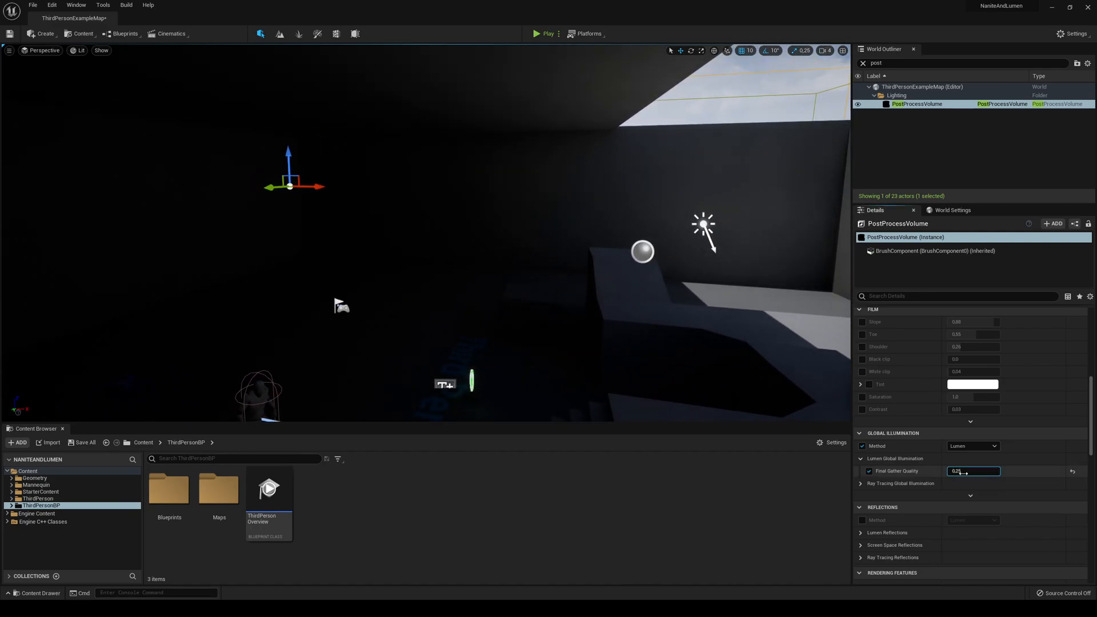
text(2.0)
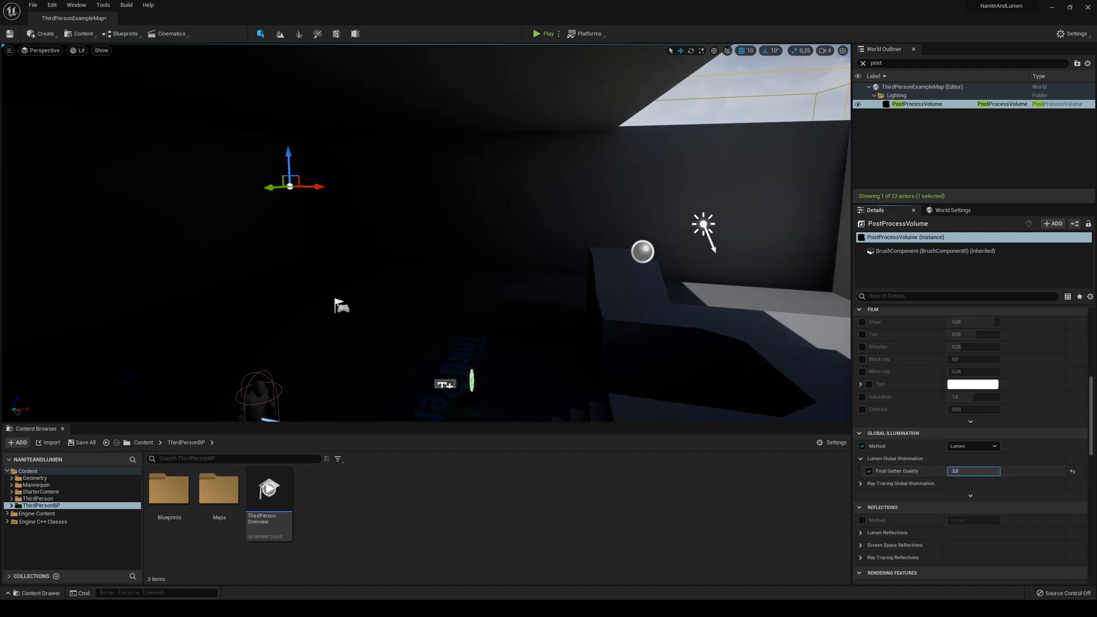
text(0.25)
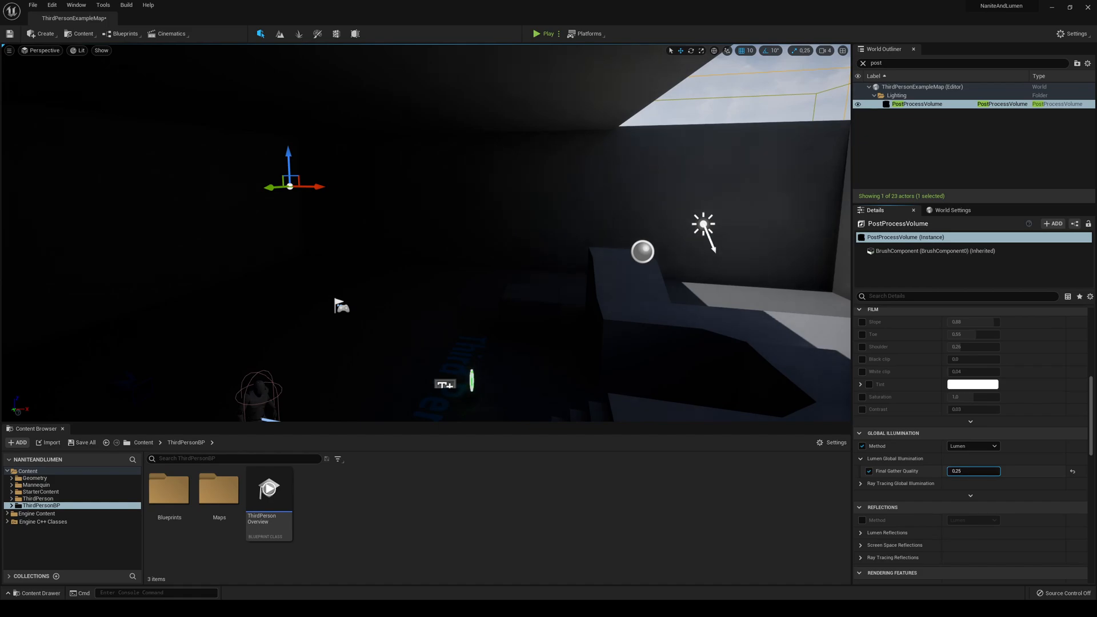
text(2.0)
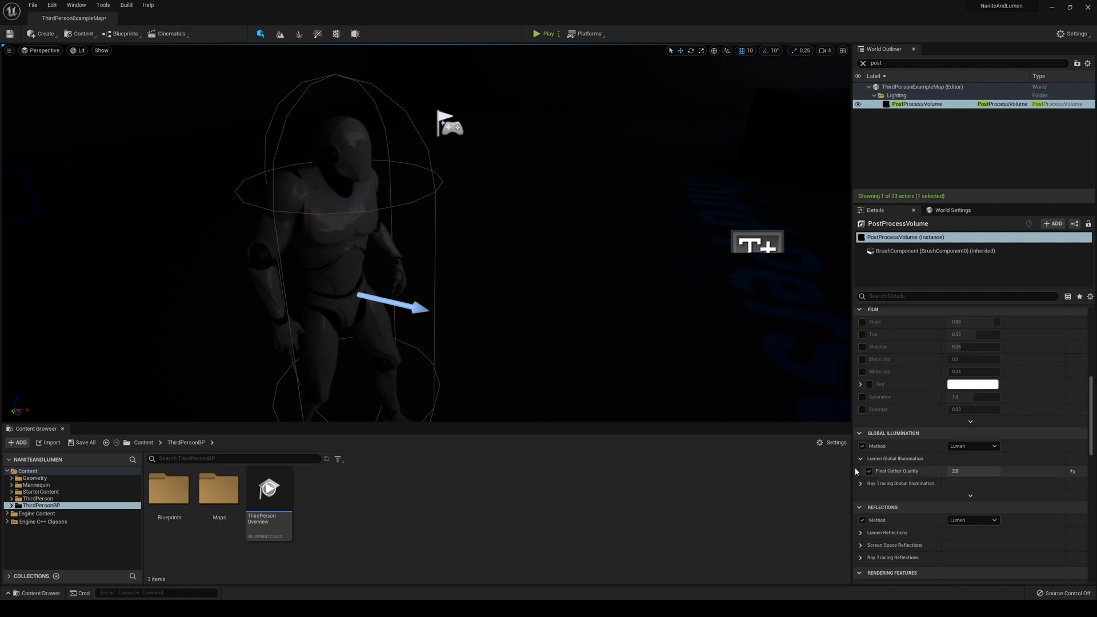
click(862, 446)
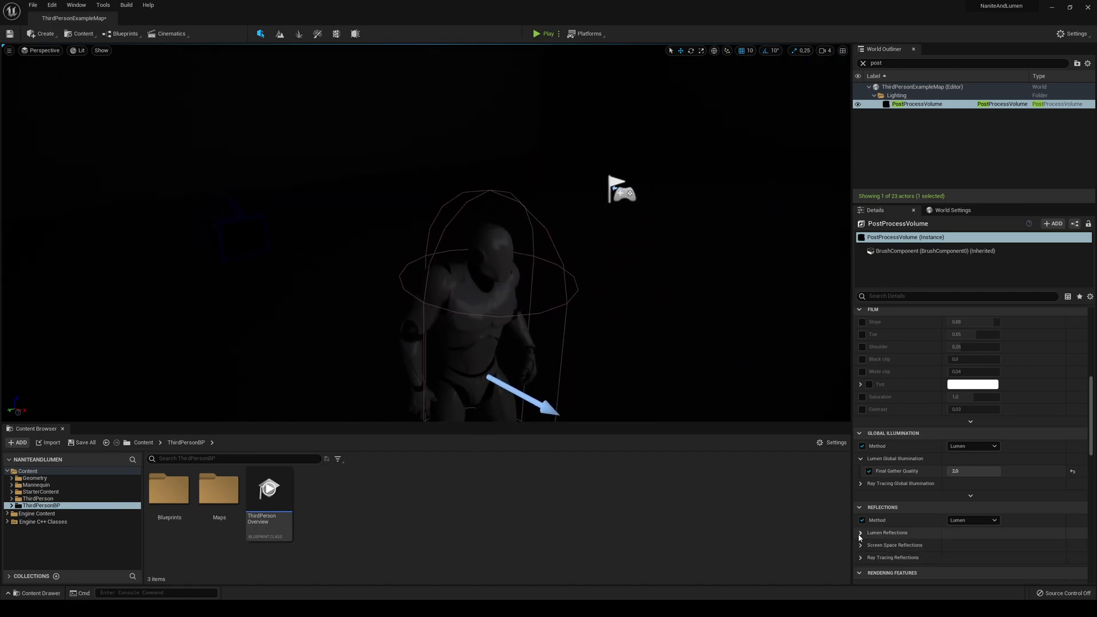
Step: Set Lumen Reflections Quality to 2.0, keeping Screen Space Reflections Intensity unchecked
click(860, 533)
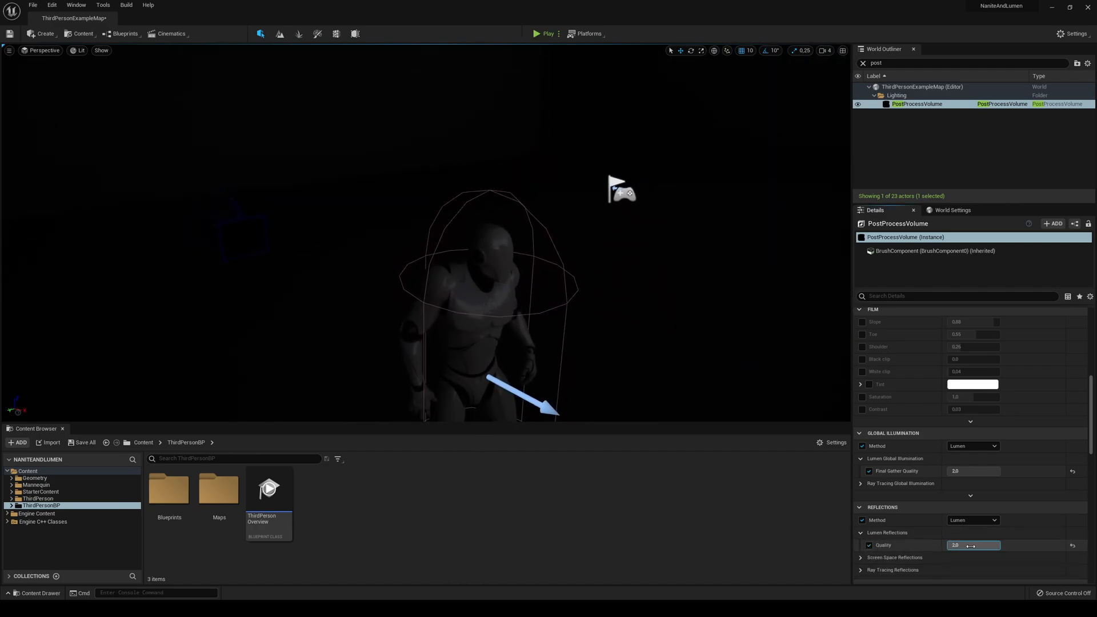
scroll(down, 3)
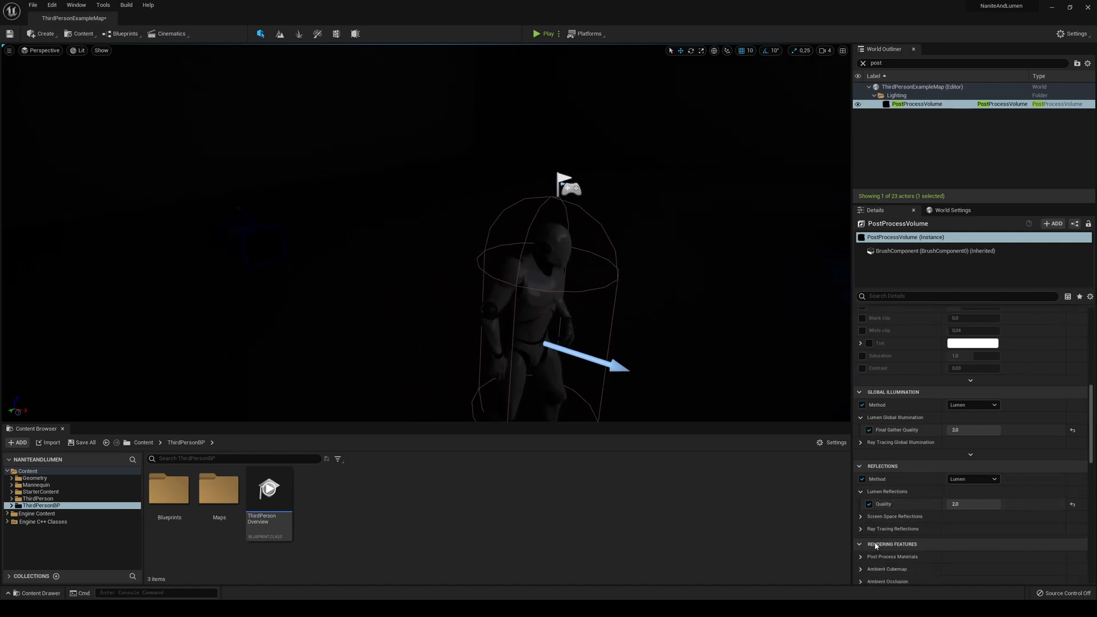
click(860, 515)
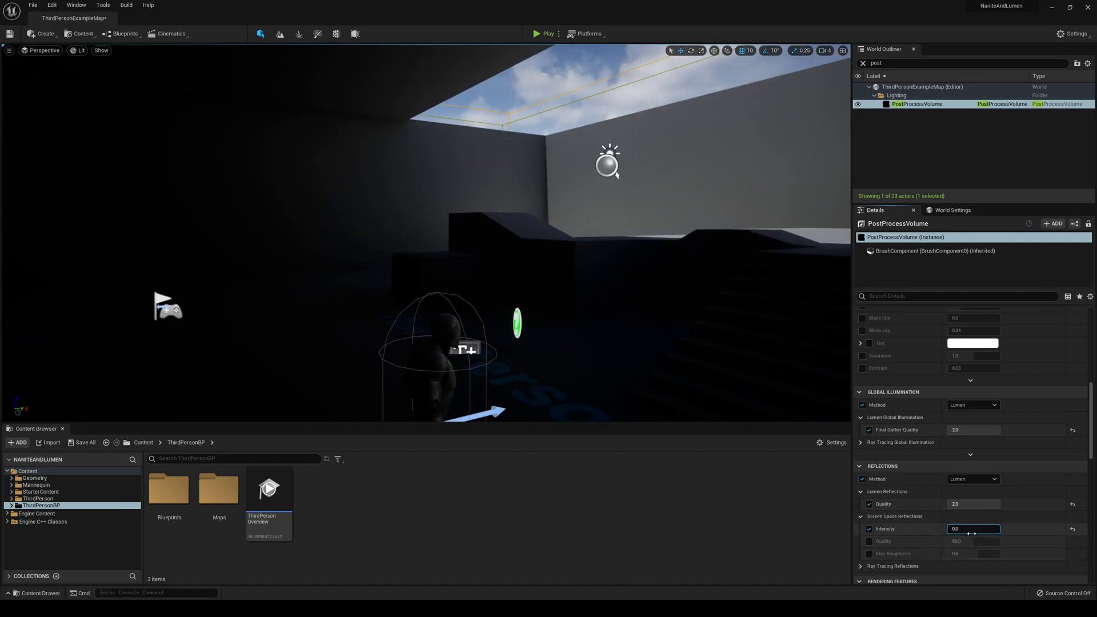
text(100.0)
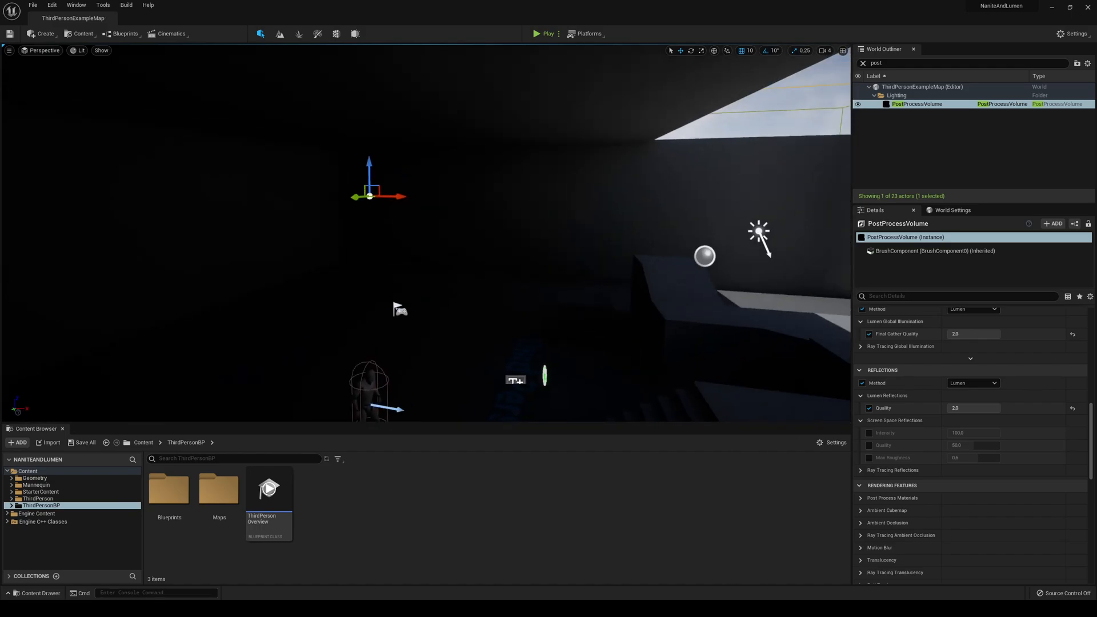
Step: Filter the World Outliner by 'sky' and select the SkyLight to show its Details
click(966, 63)
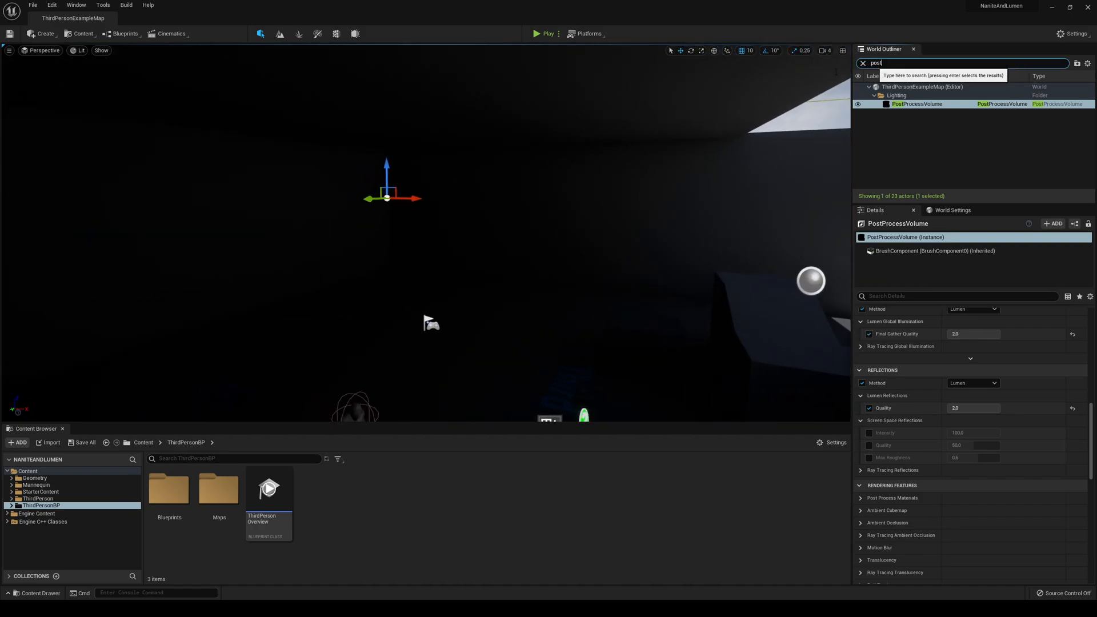
text(sky)
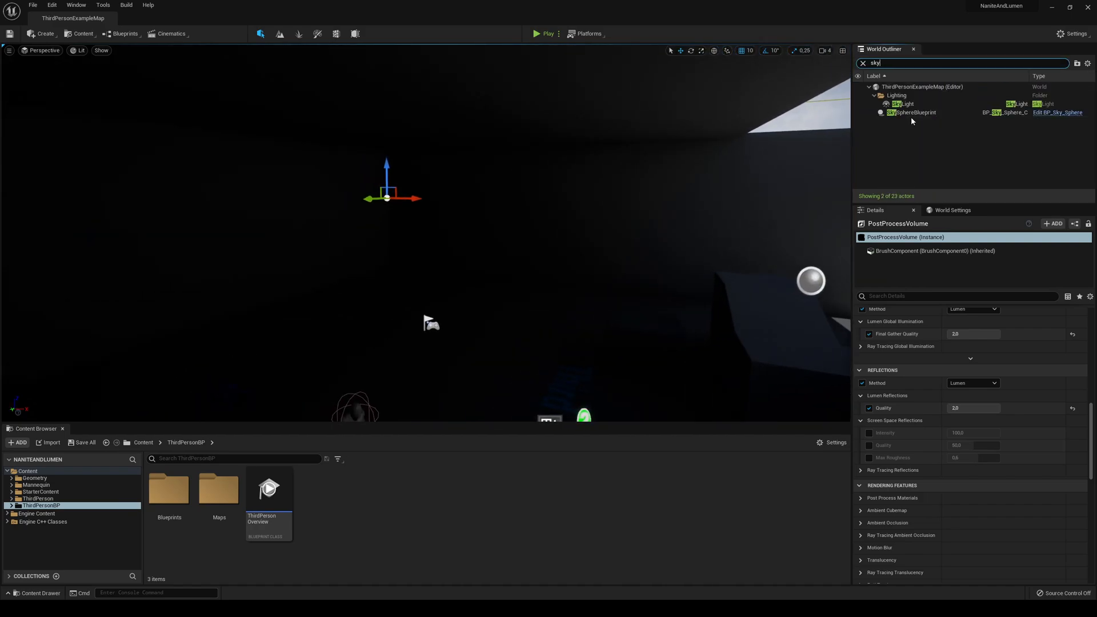
click(902, 103)
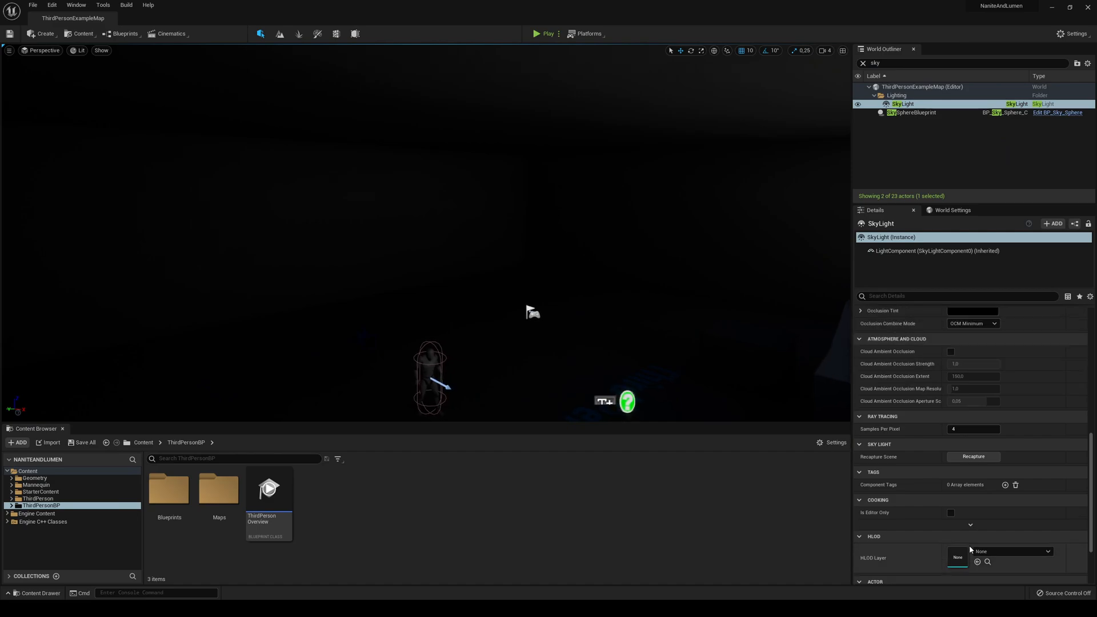
scroll(down, 3)
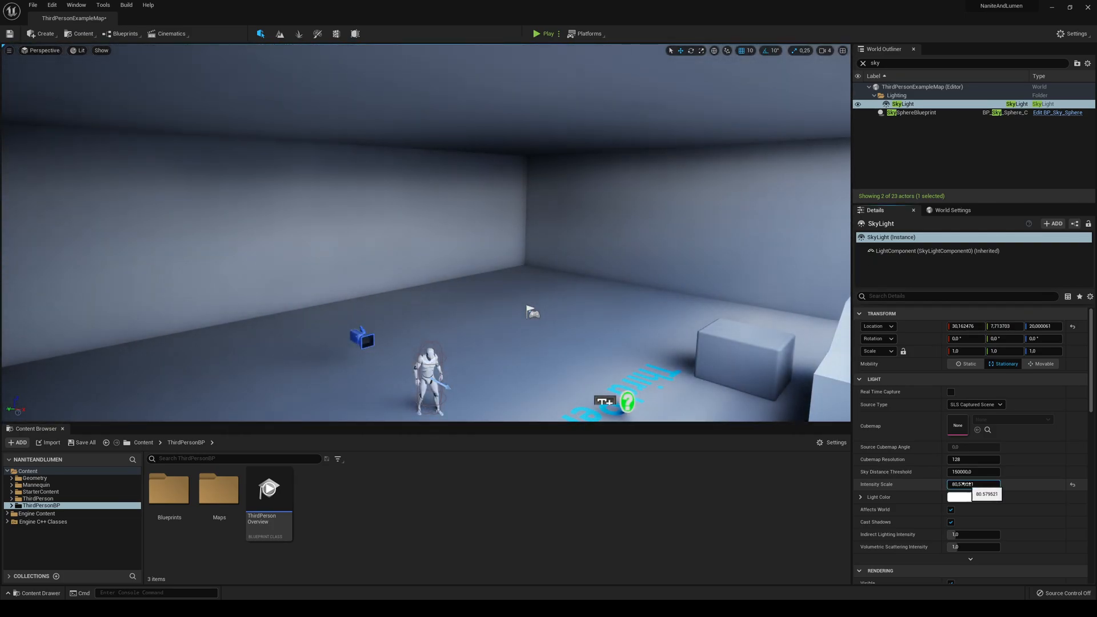
Step: Set the SkyLight Intensity Scale to 5.0 and select the chamfered cube in the level
text(2.4)
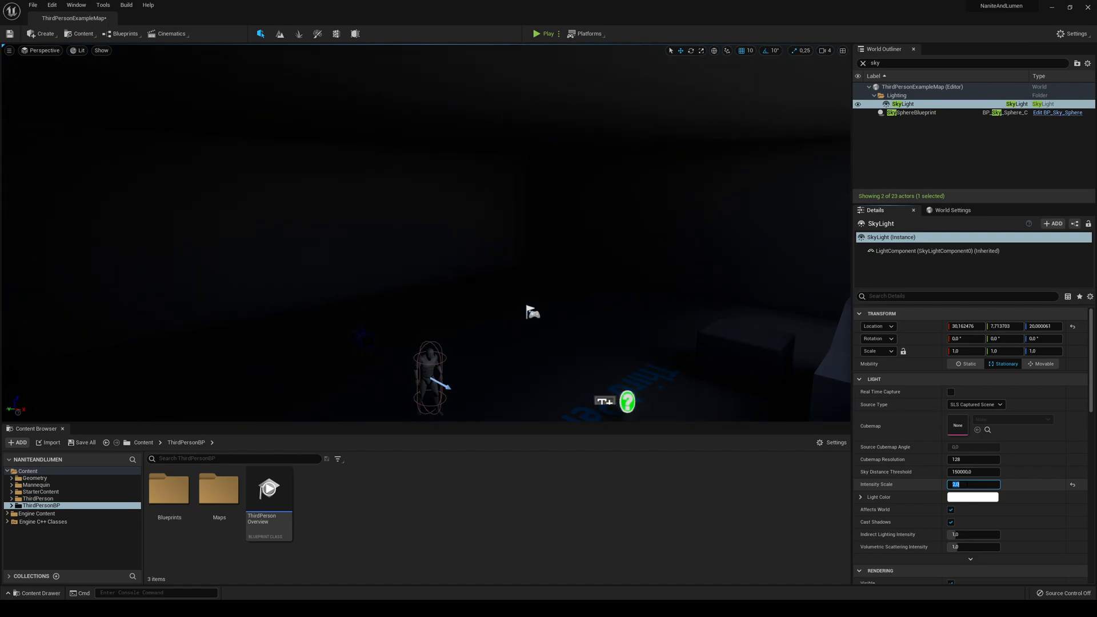
text(4.0)
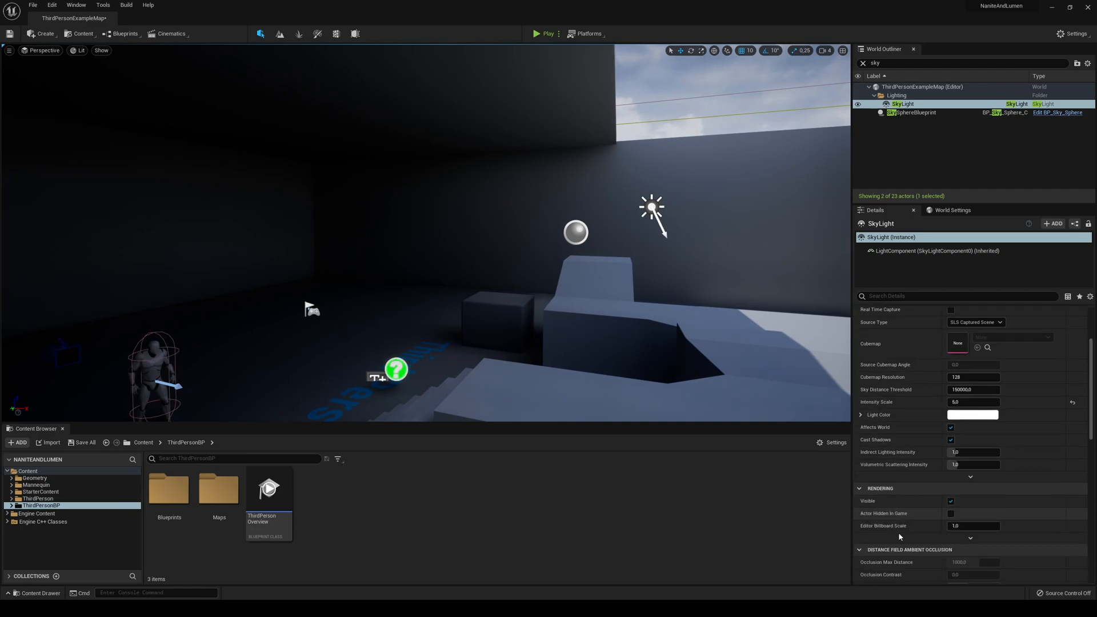
scroll(down, 3)
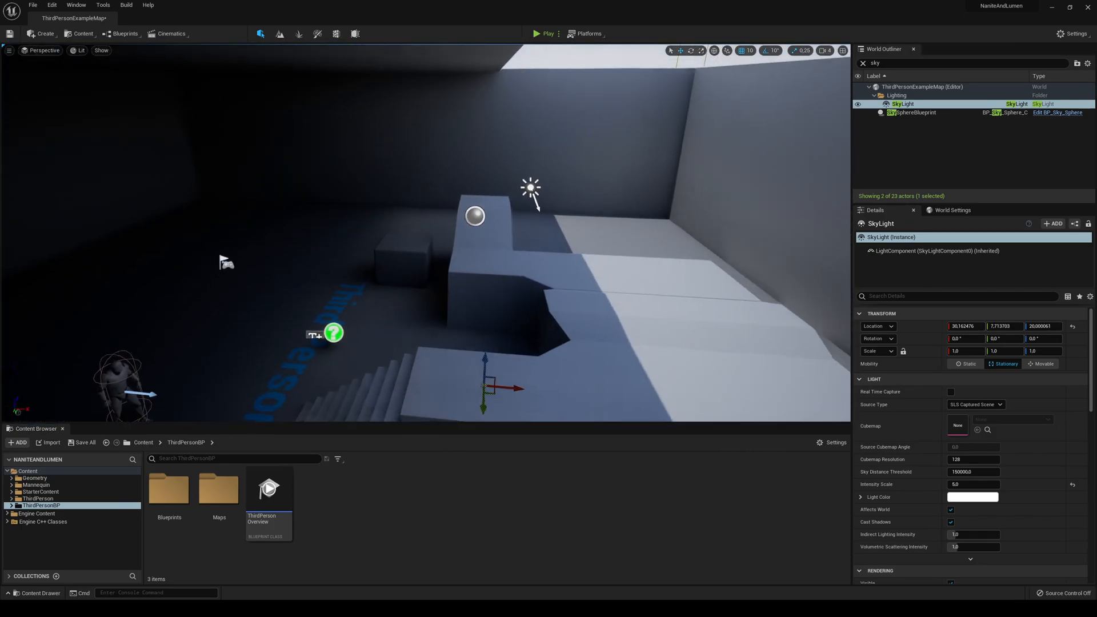
click(398, 252)
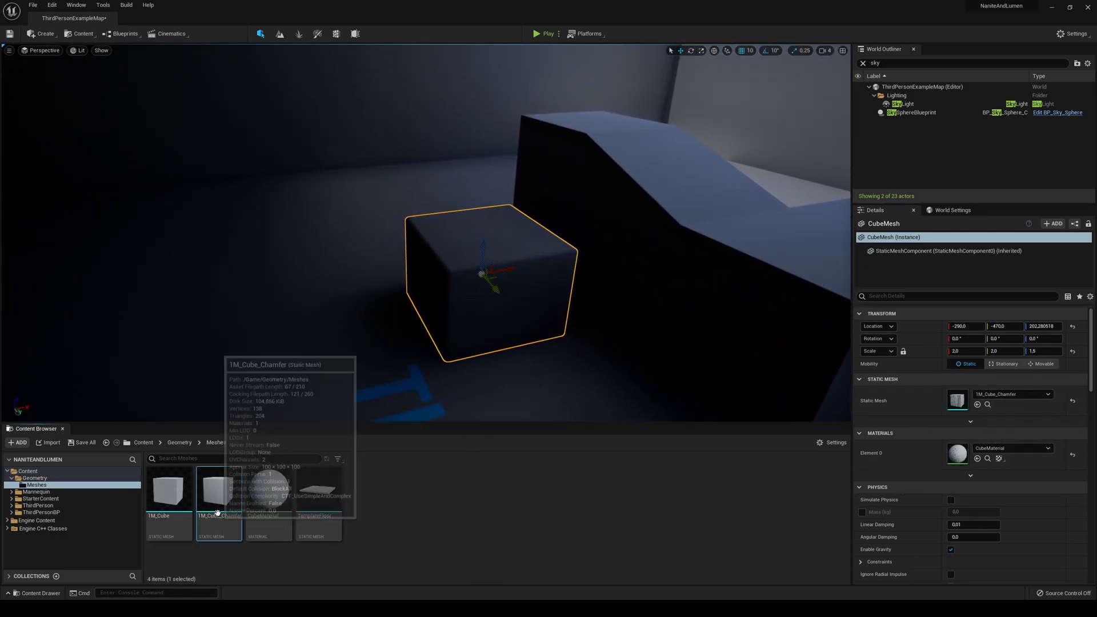
double_click(219, 489)
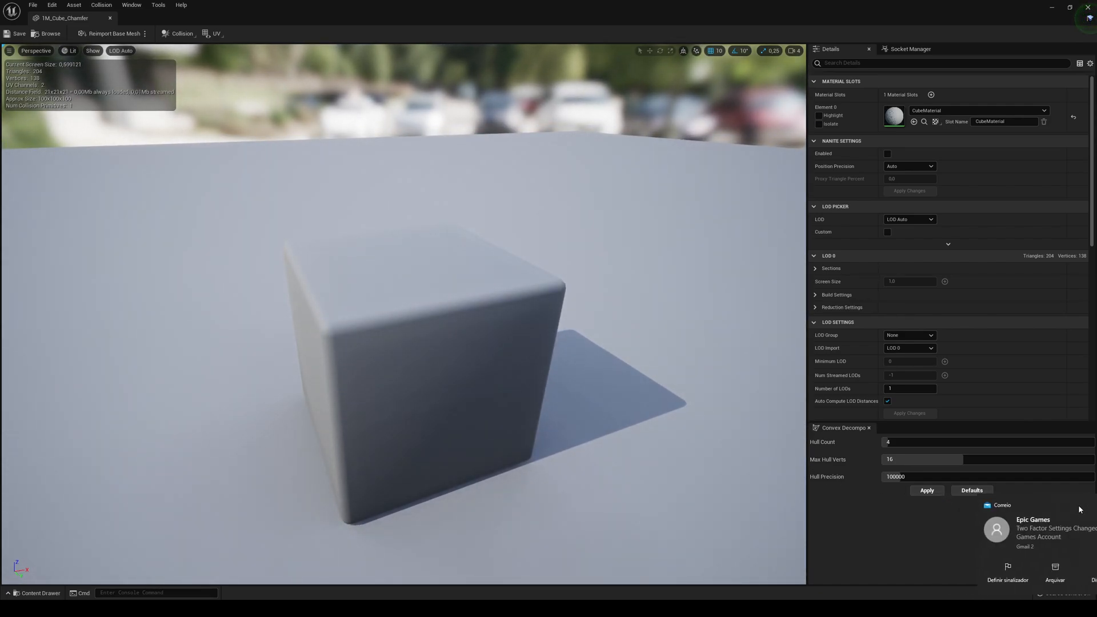
scroll(down, 3)
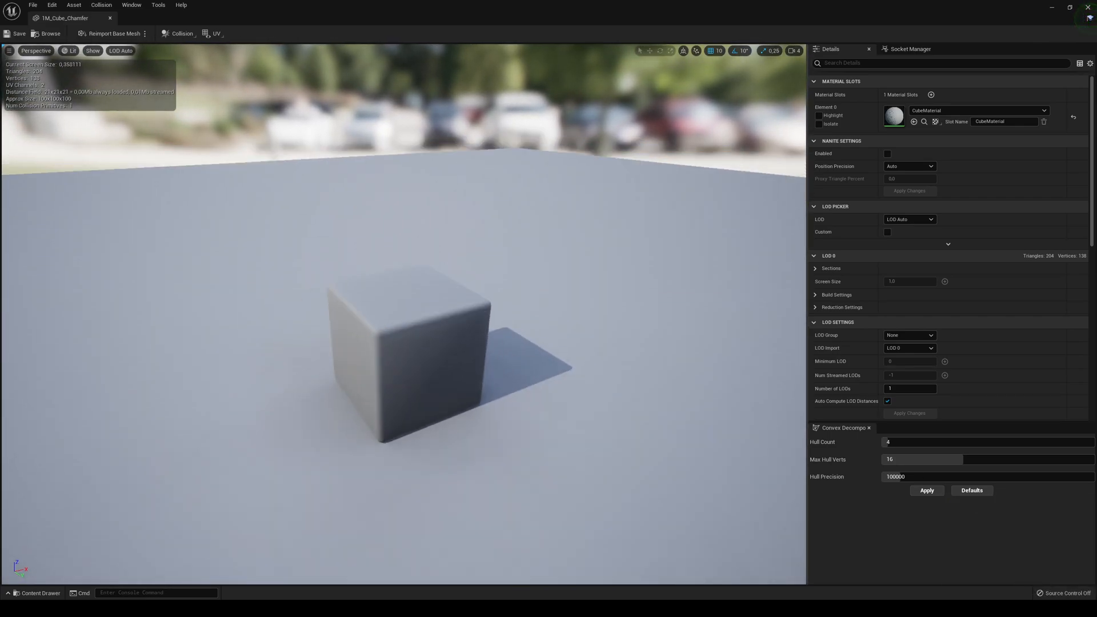
scroll(down, 3)
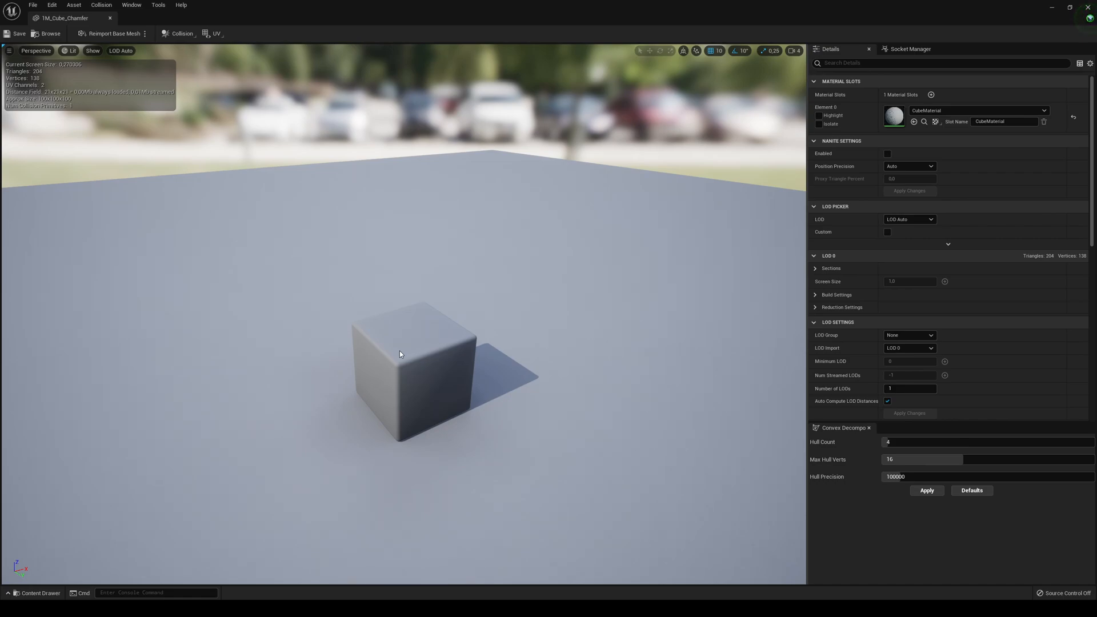
scroll(down, 3)
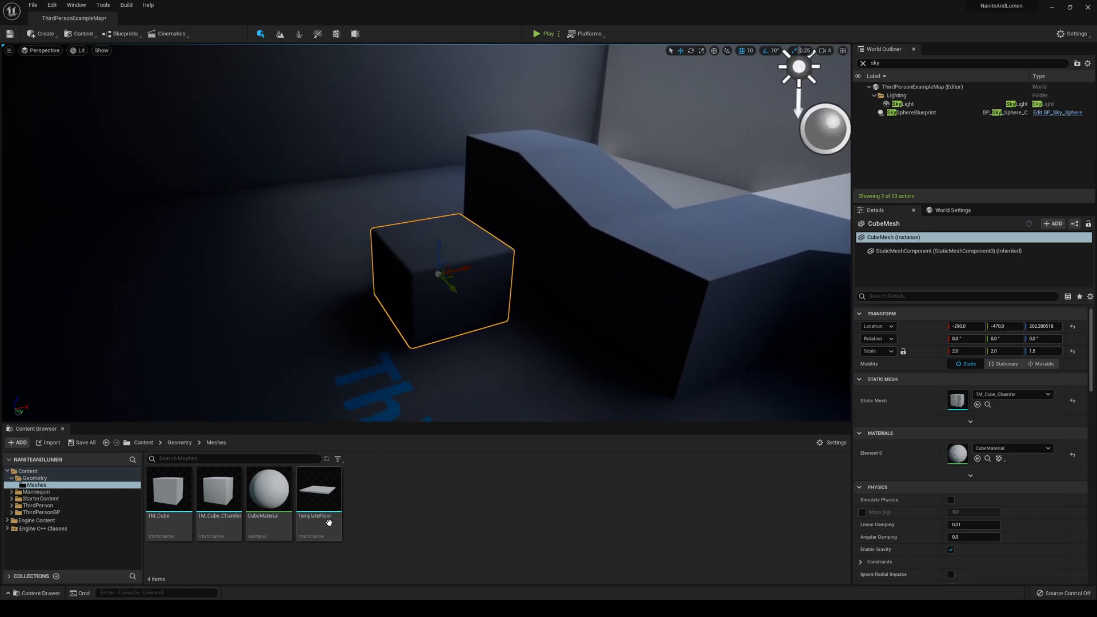
right_click(219, 487)
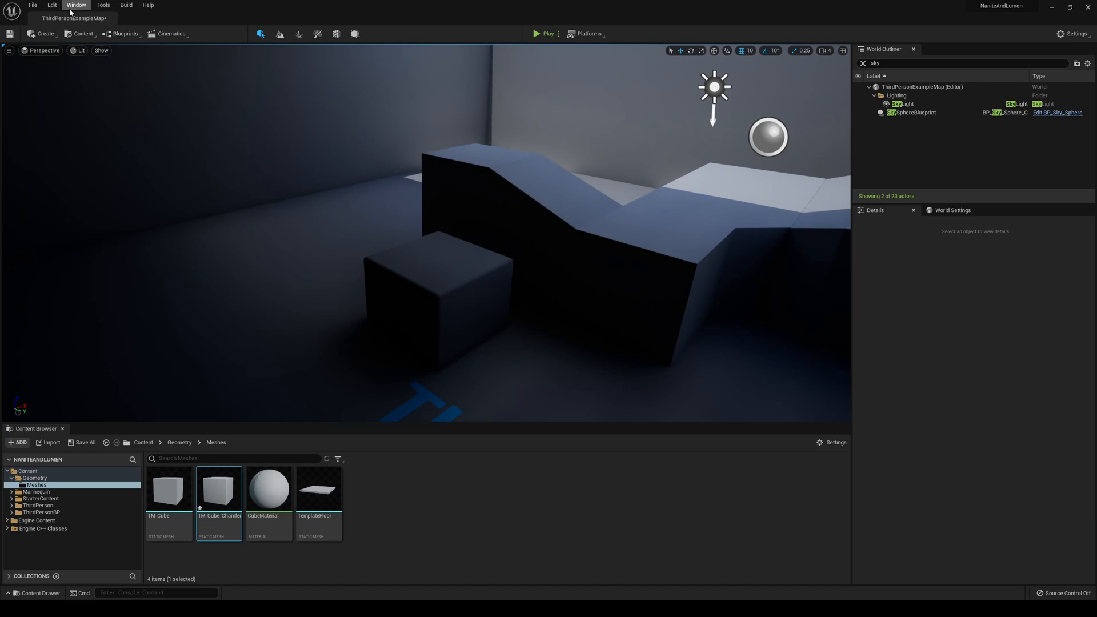
Step: View the level in Nanite Mask visualization, then switch to Nanite Triangles
click(81, 51)
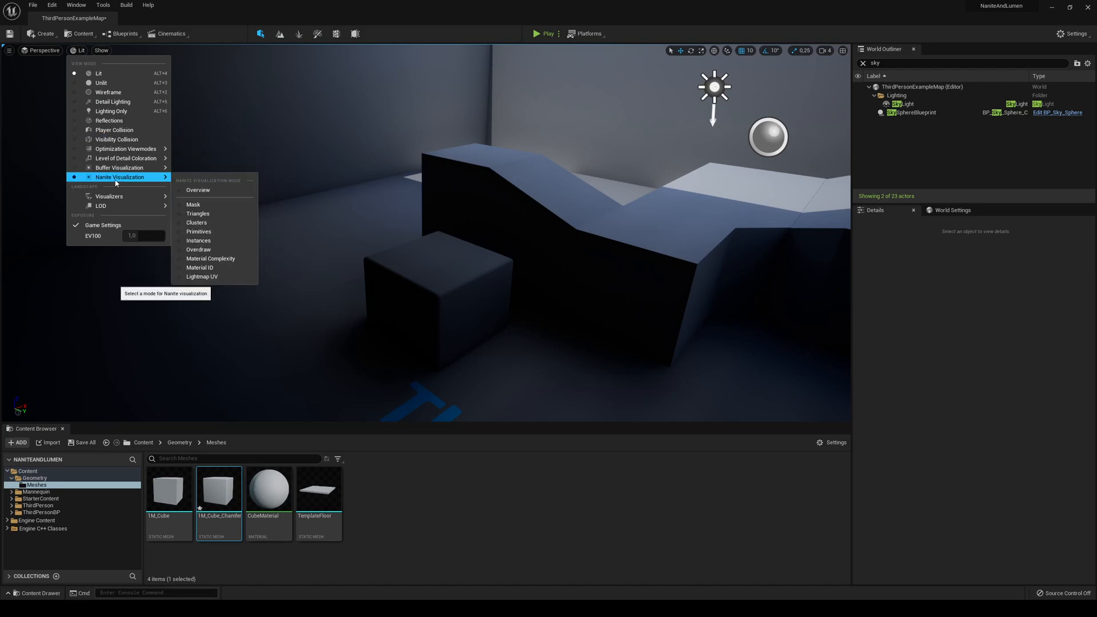
click(193, 205)
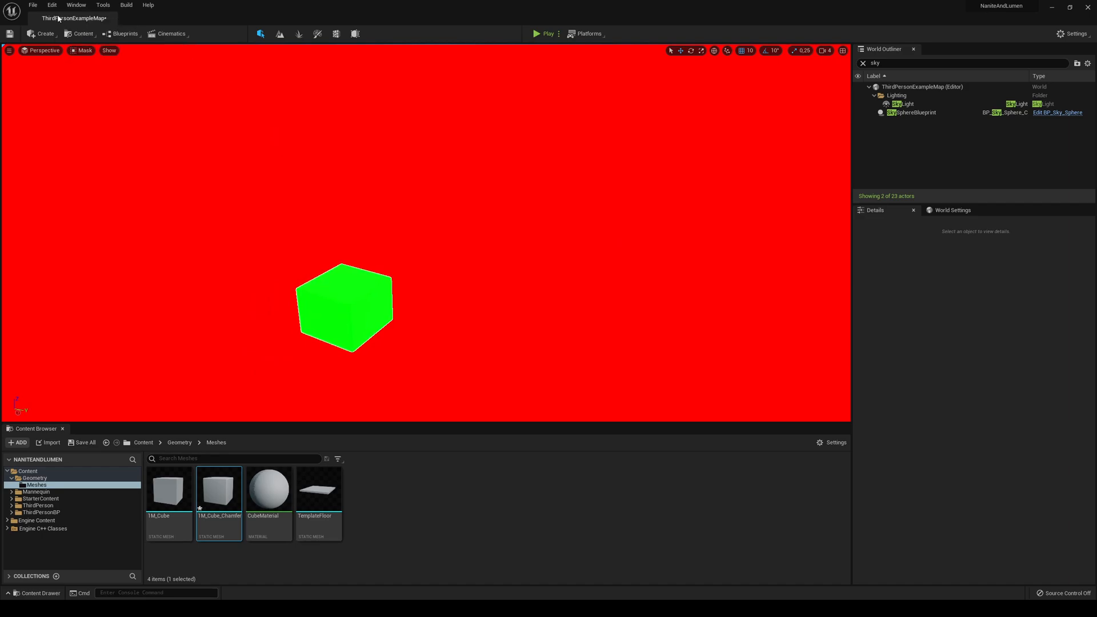
click(83, 49)
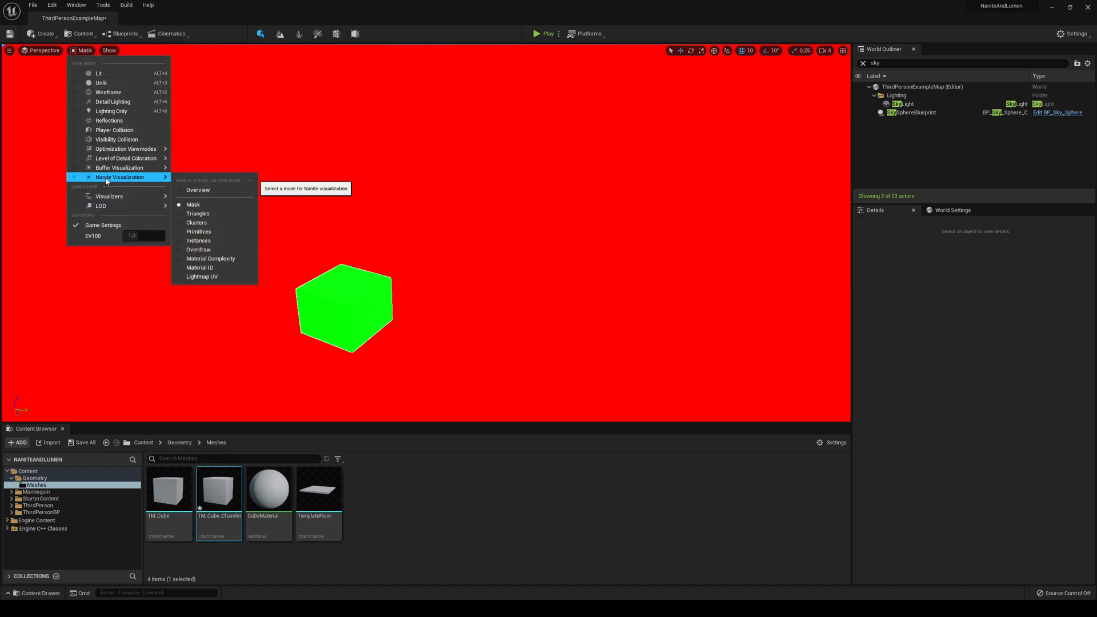
click(197, 213)
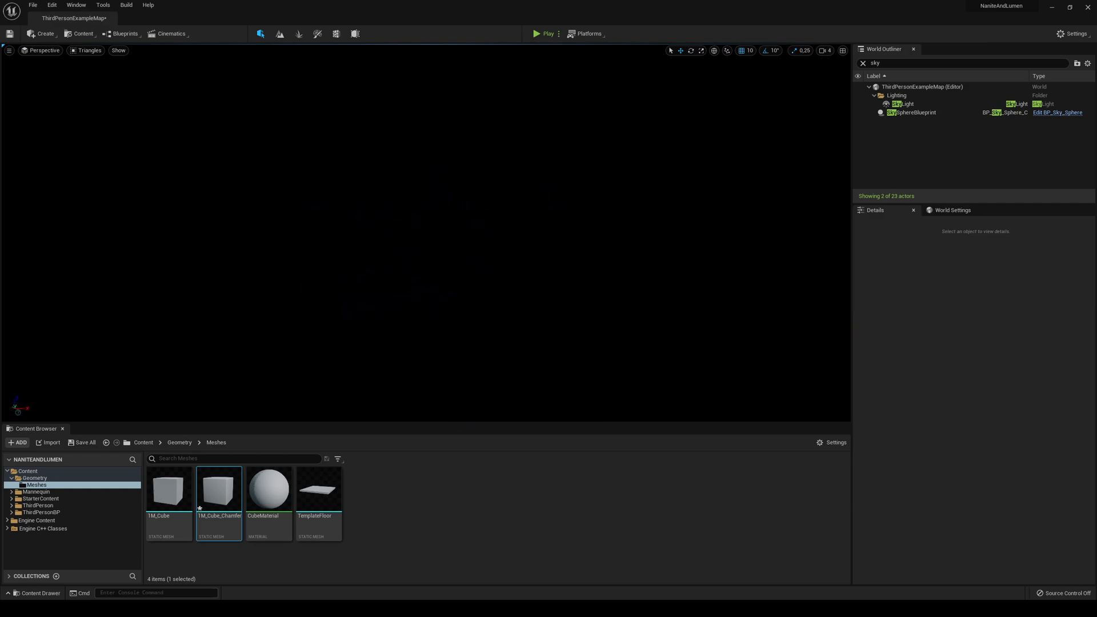
Step: Bring the chamfered cube into view and show it in Nanite Lightmap UV visualization
drag(219, 487, 376, 273)
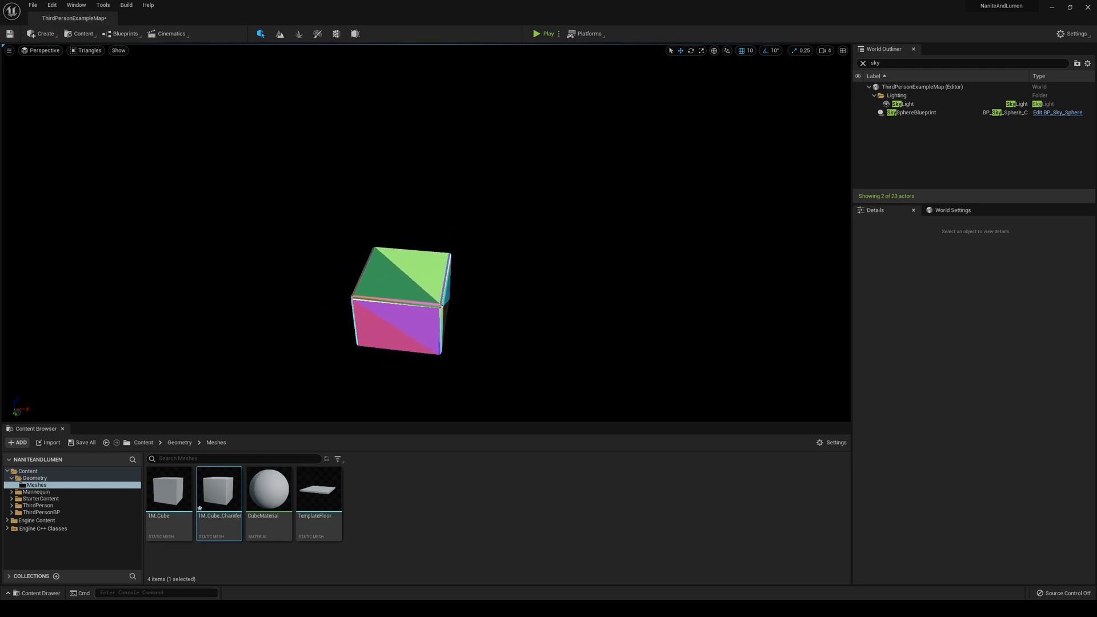
click(88, 50)
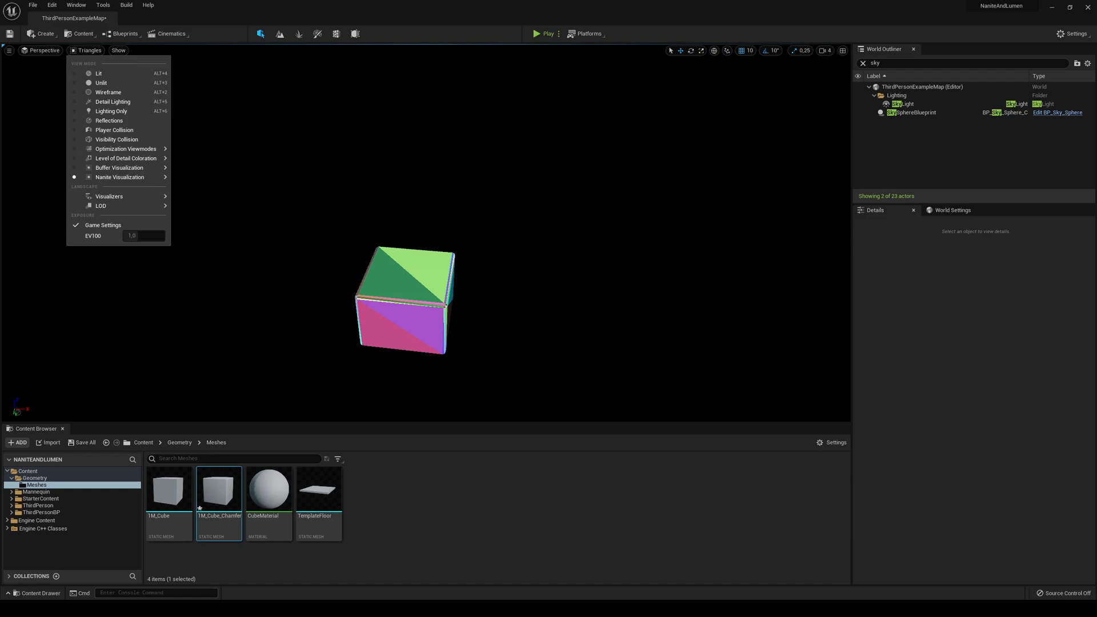
mouse_move(851, 5)
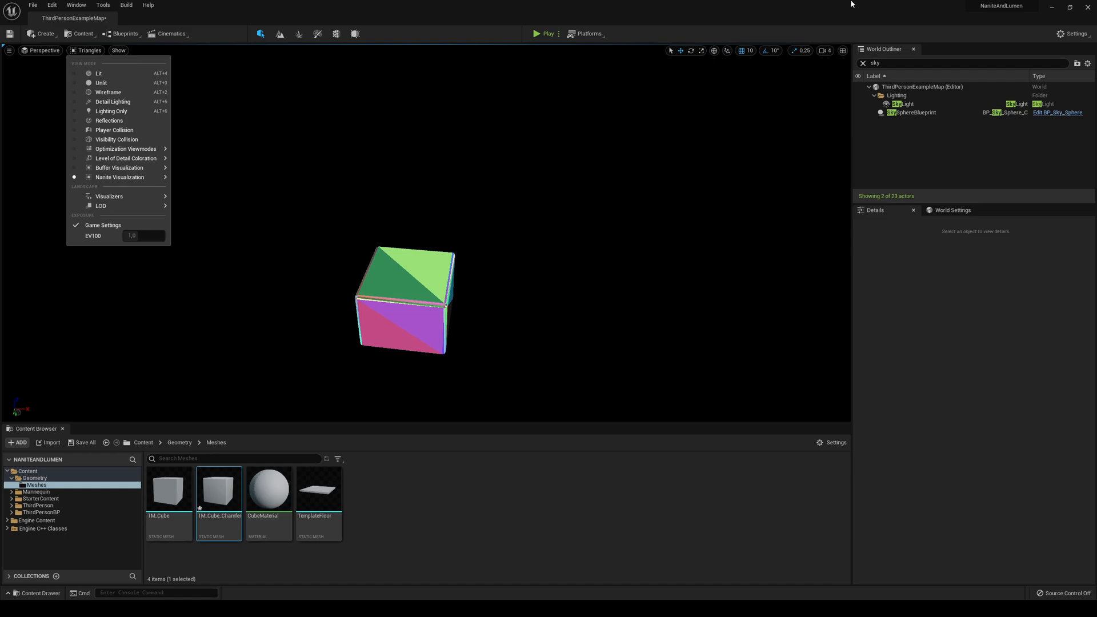
mouse_move(851, 5)
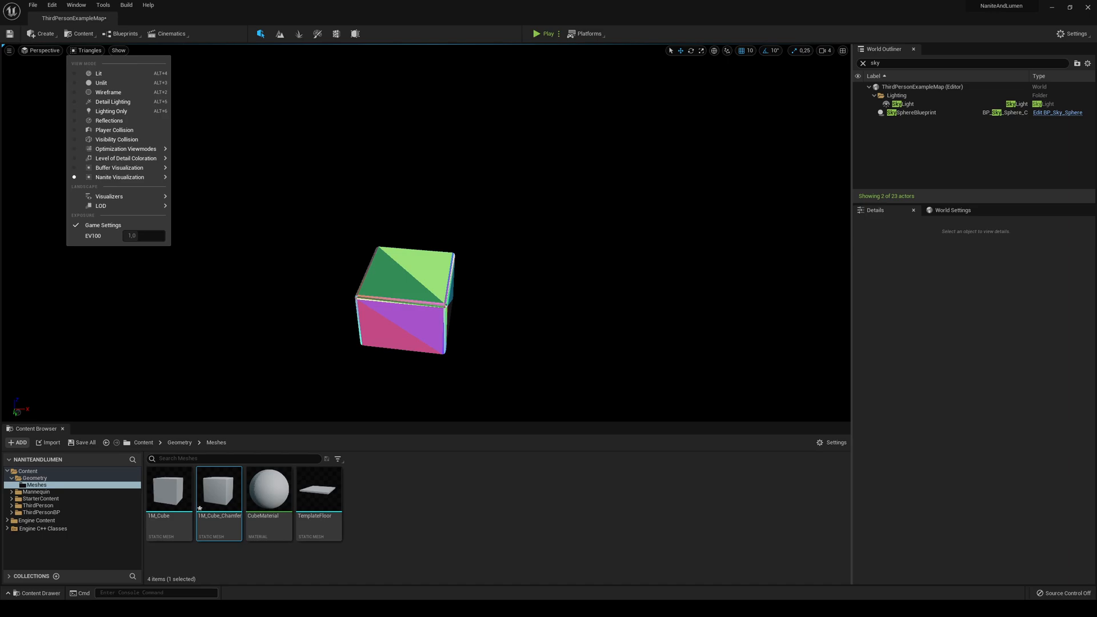
mouse_move(384, 295)
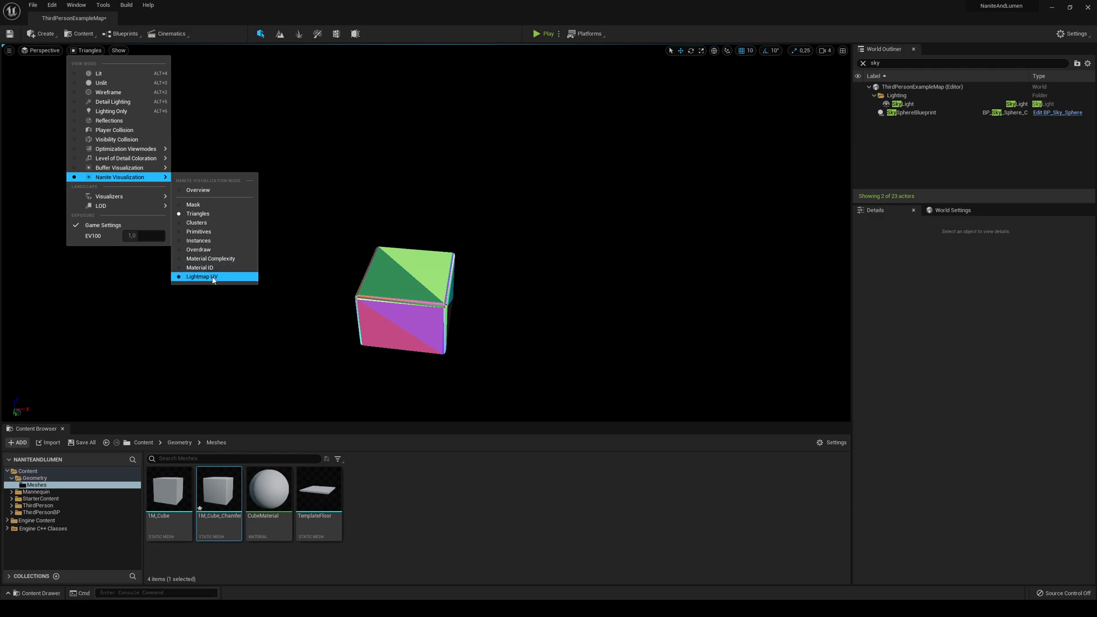
click(202, 276)
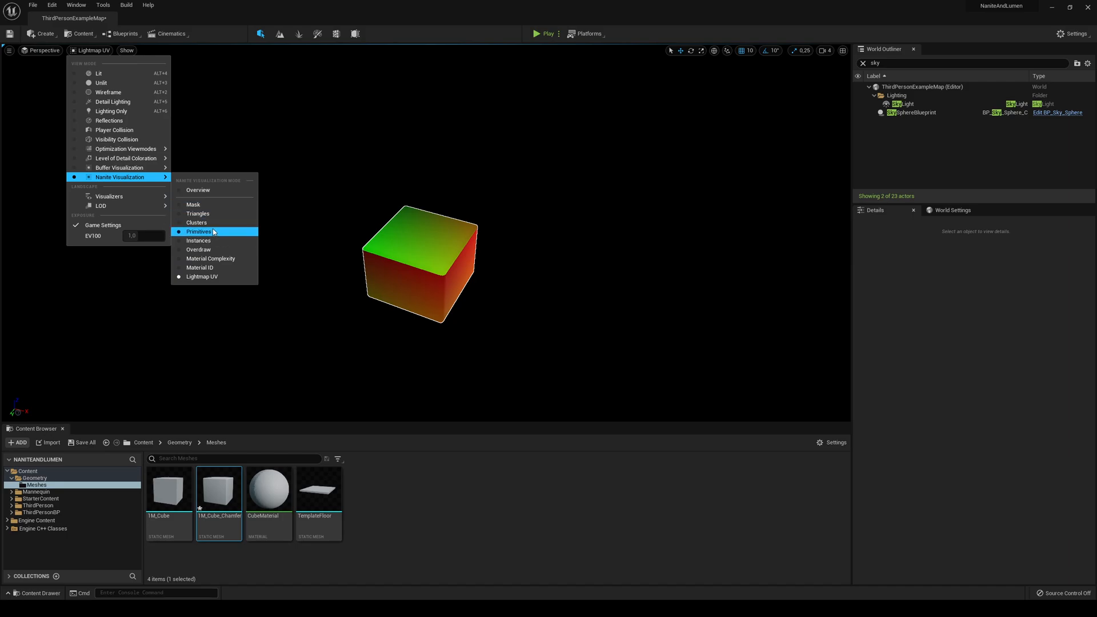
mouse_move(100, 82)
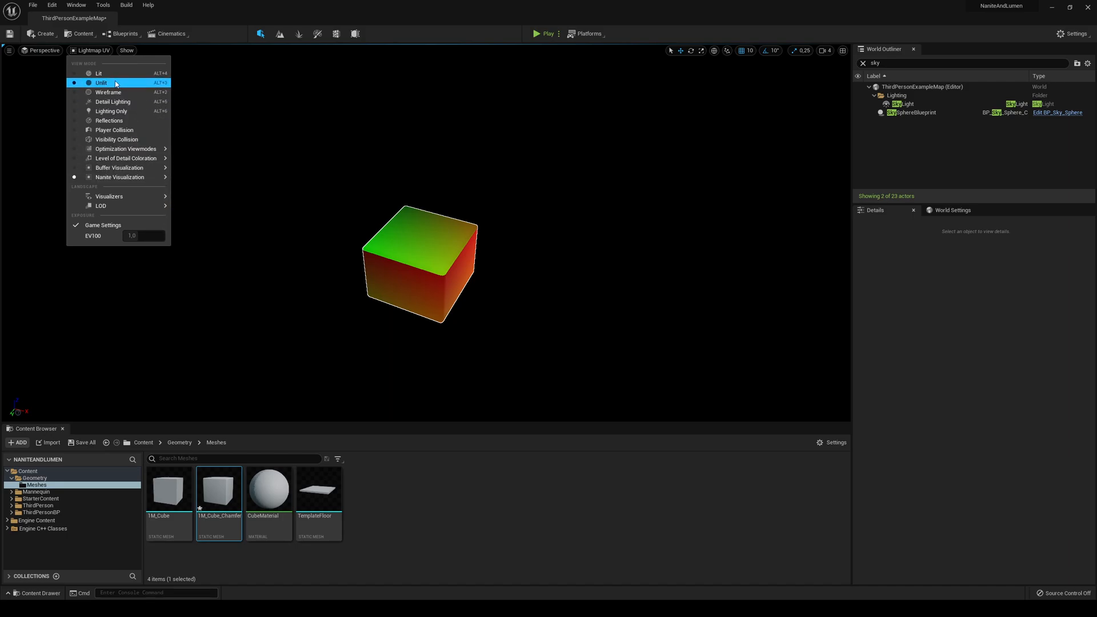
Step: Return the viewport to Lit, search Project Settings for 'nanit', then clear the search
click(99, 73)
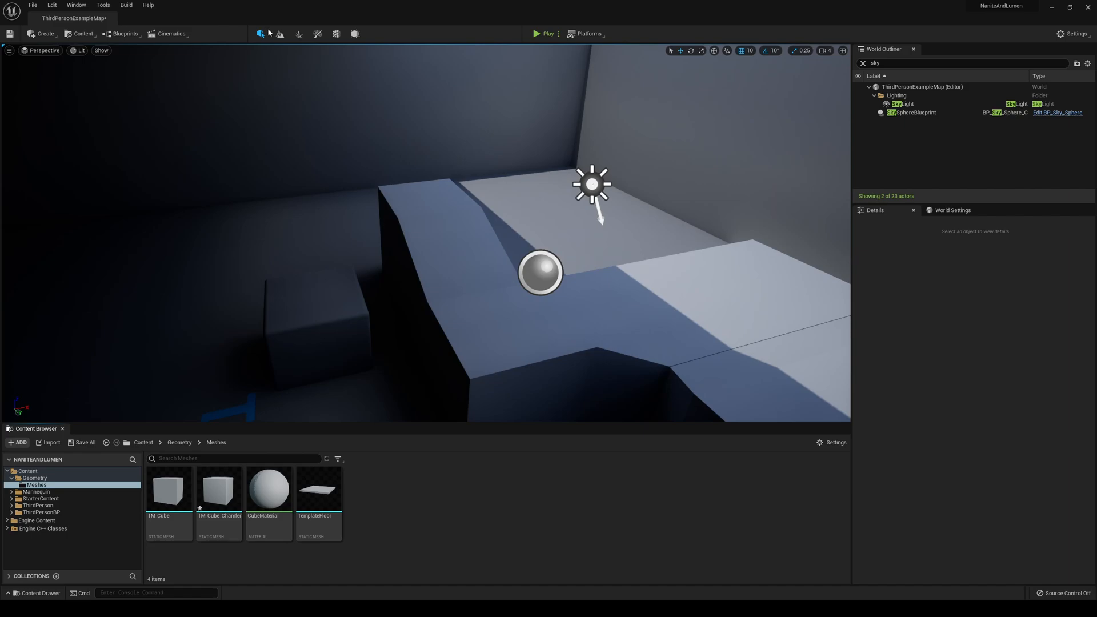
mouse_move(1023, 79)
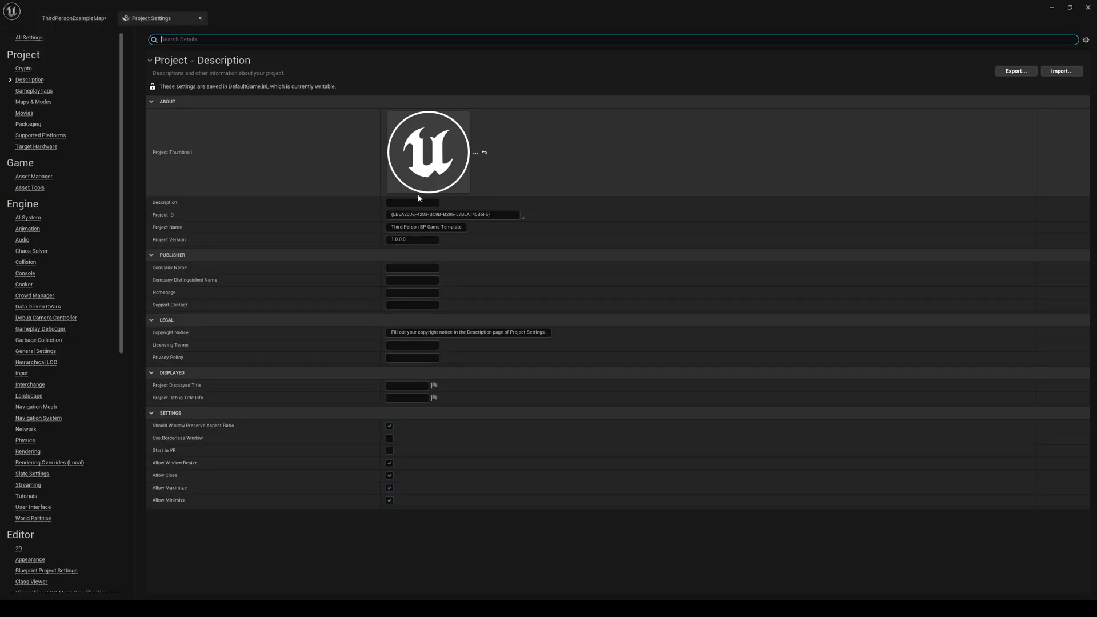
mouse_move(29, 38)
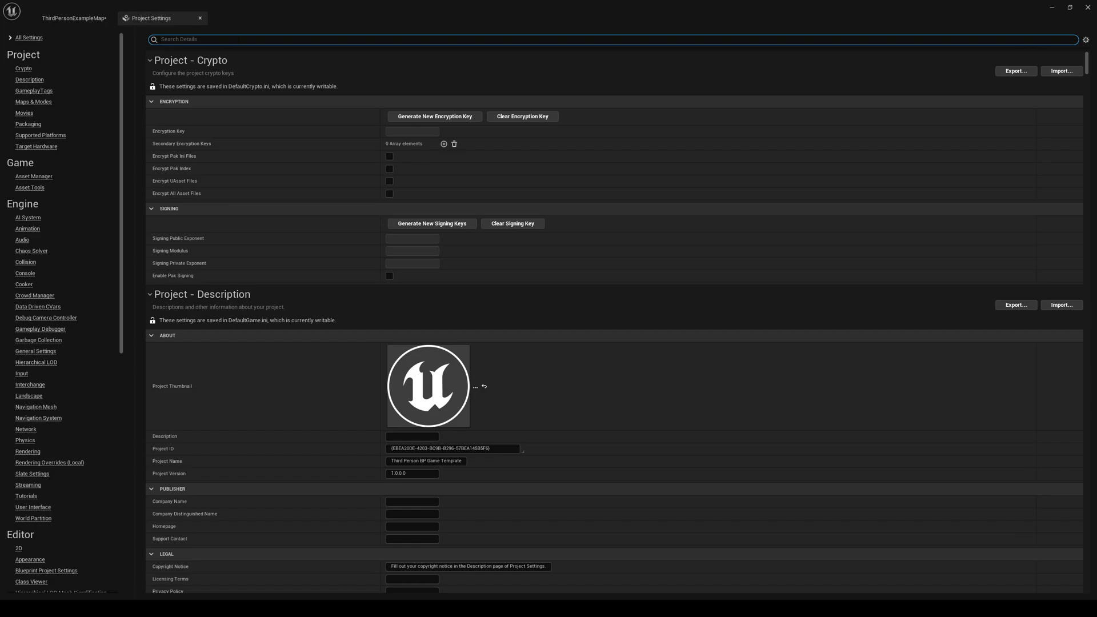
text(nanite)
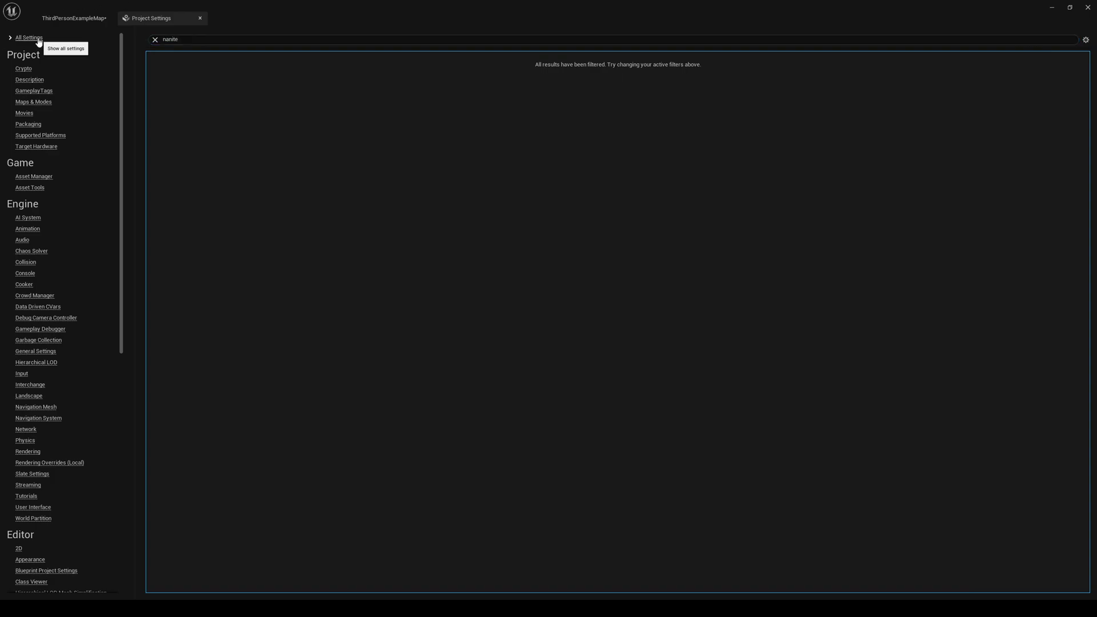
click(155, 40)
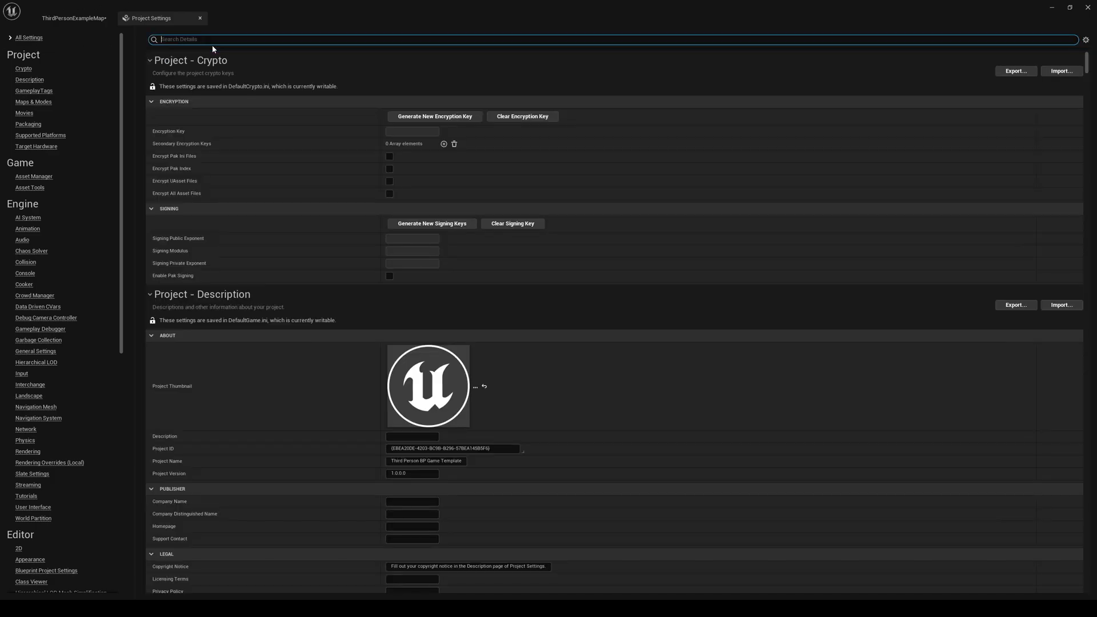
Step: Switch back to the ThirdPersonExampleMap editor tab
click(72, 18)
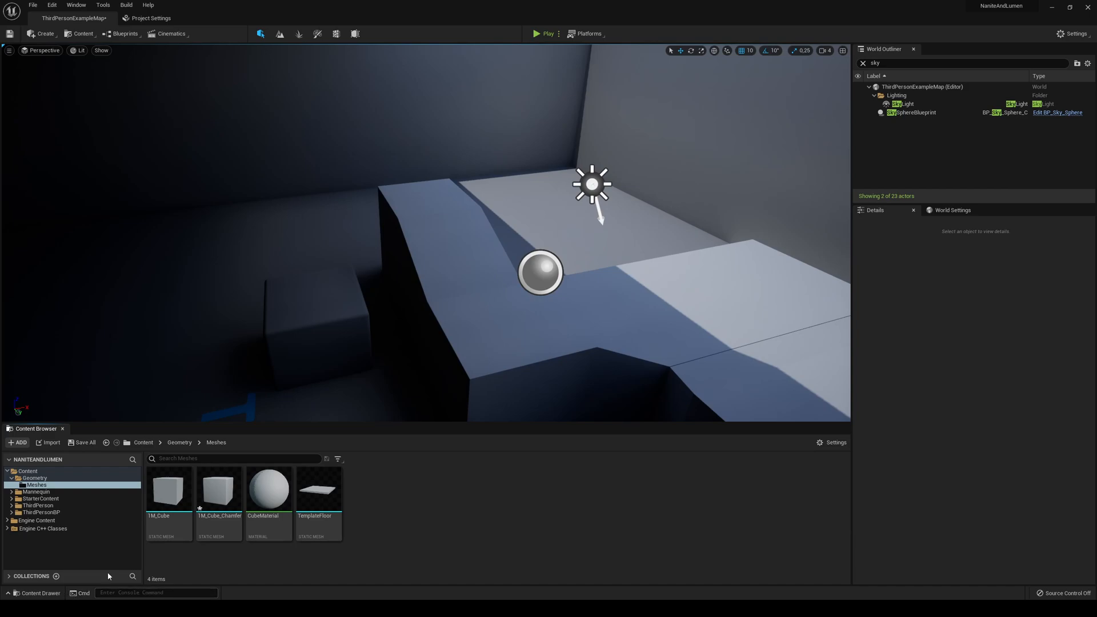
mouse_move(311, 564)
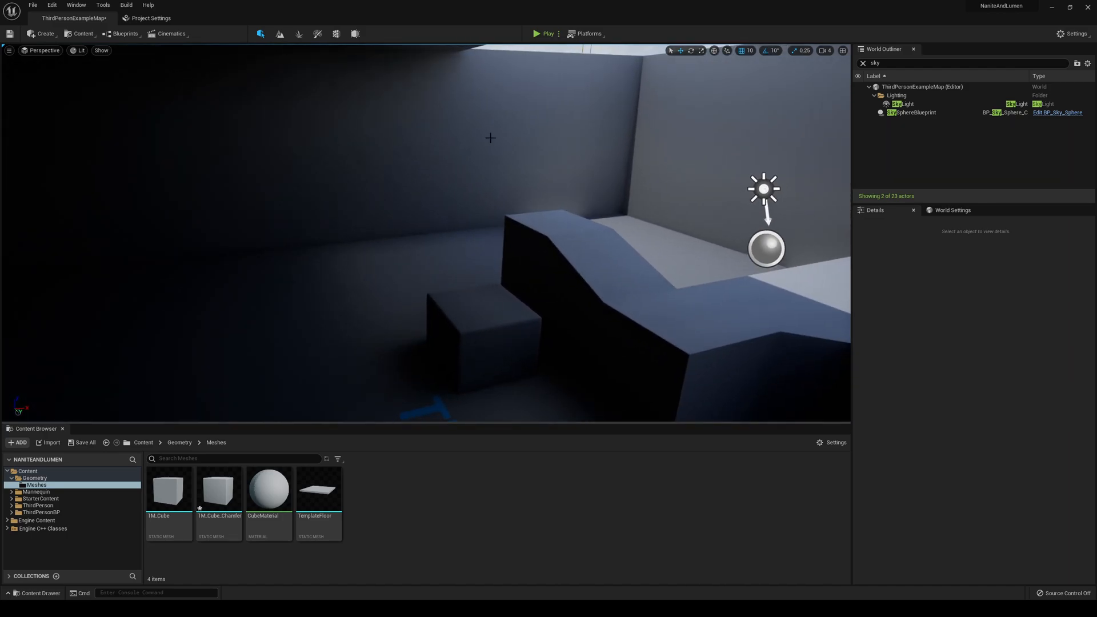
mouse_move(642, 183)
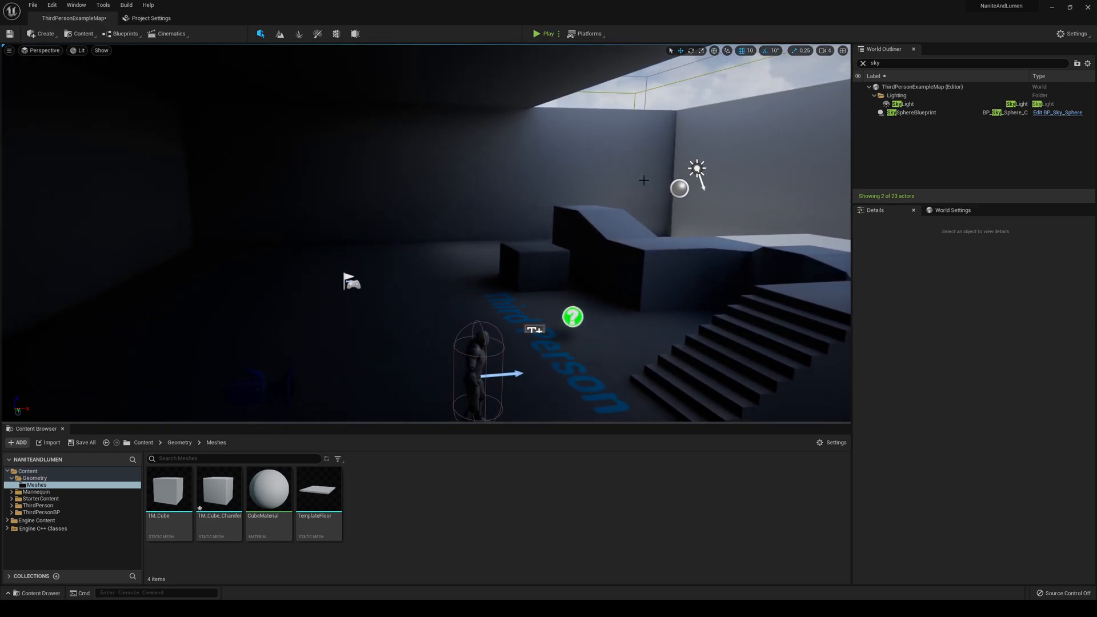
mouse_move(537, 264)
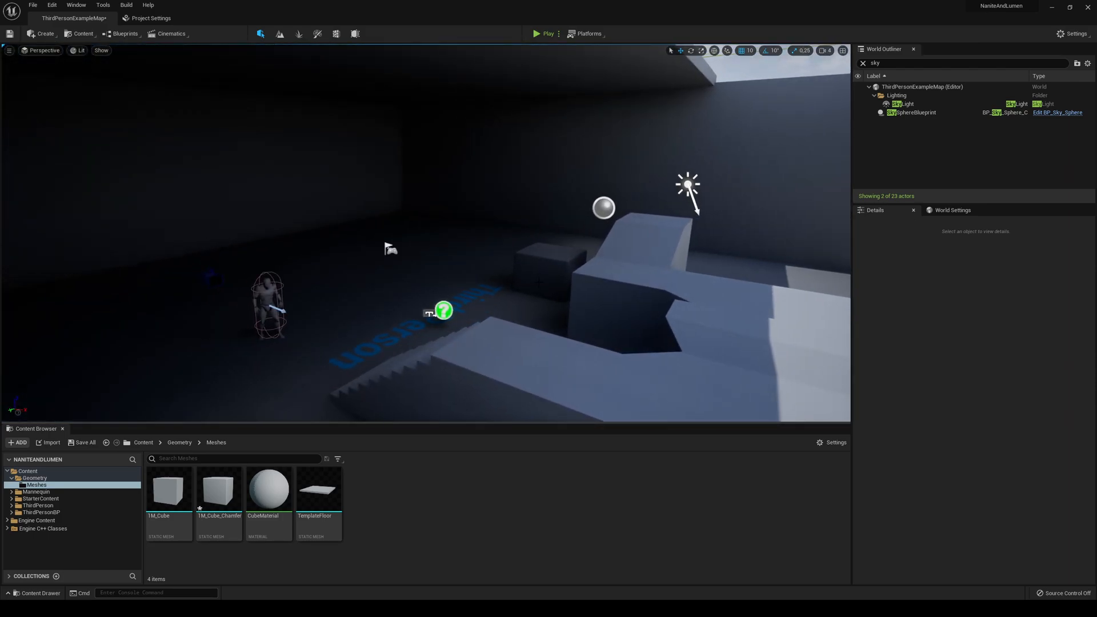
mouse_move(520, 413)
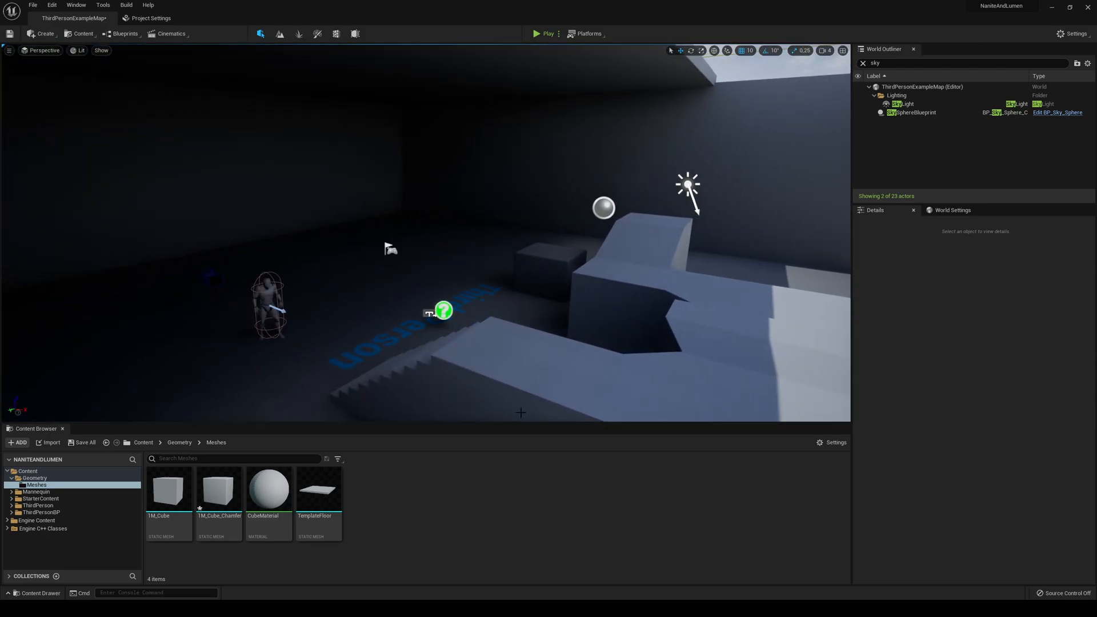